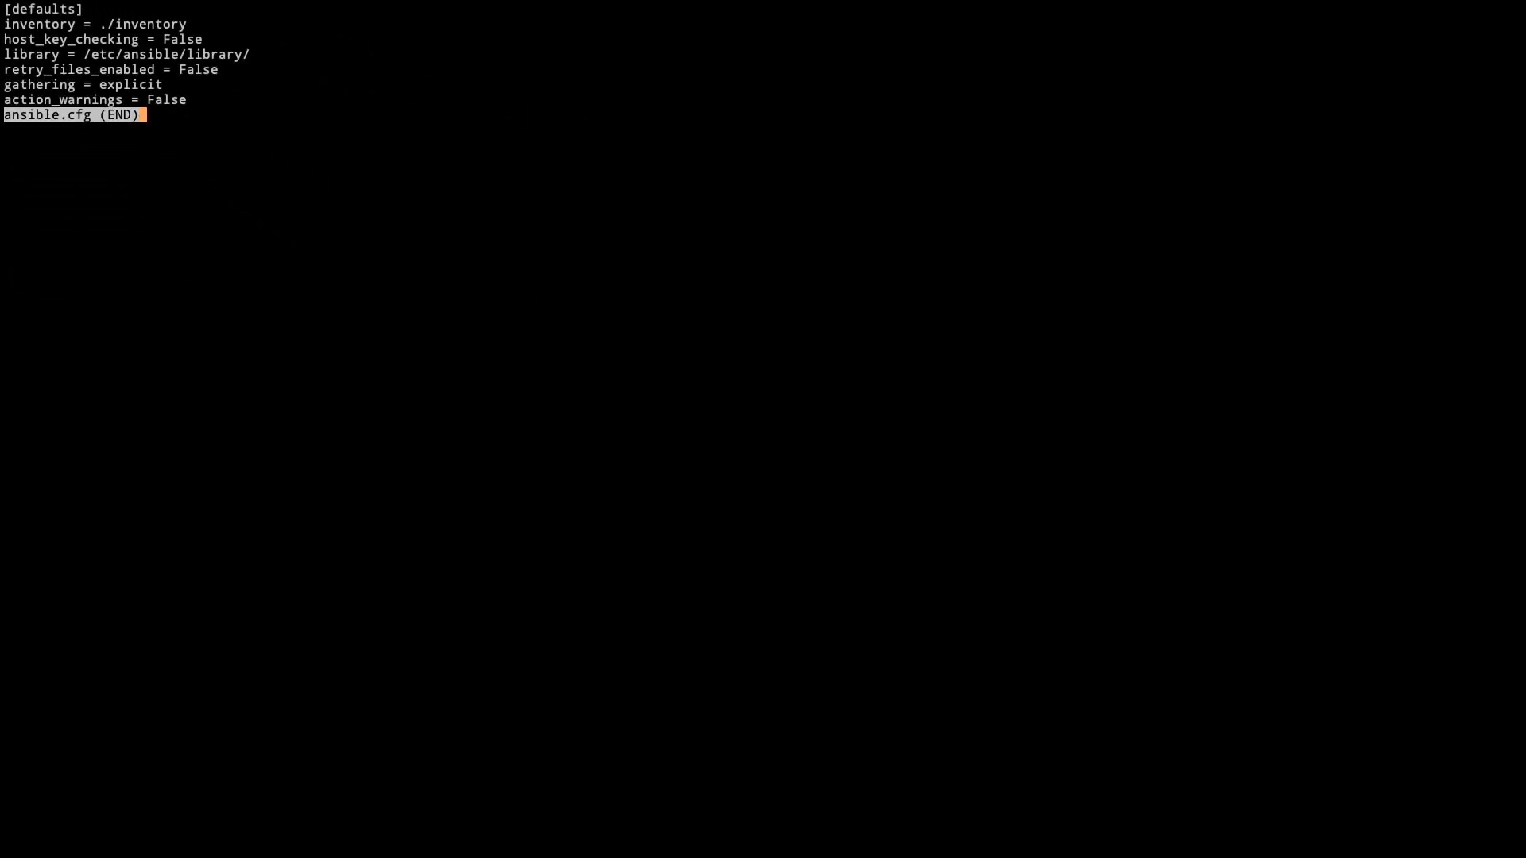
Step: Quit the less view of ansible.cfg to return to the shell prompt
key("q")
type("ls")
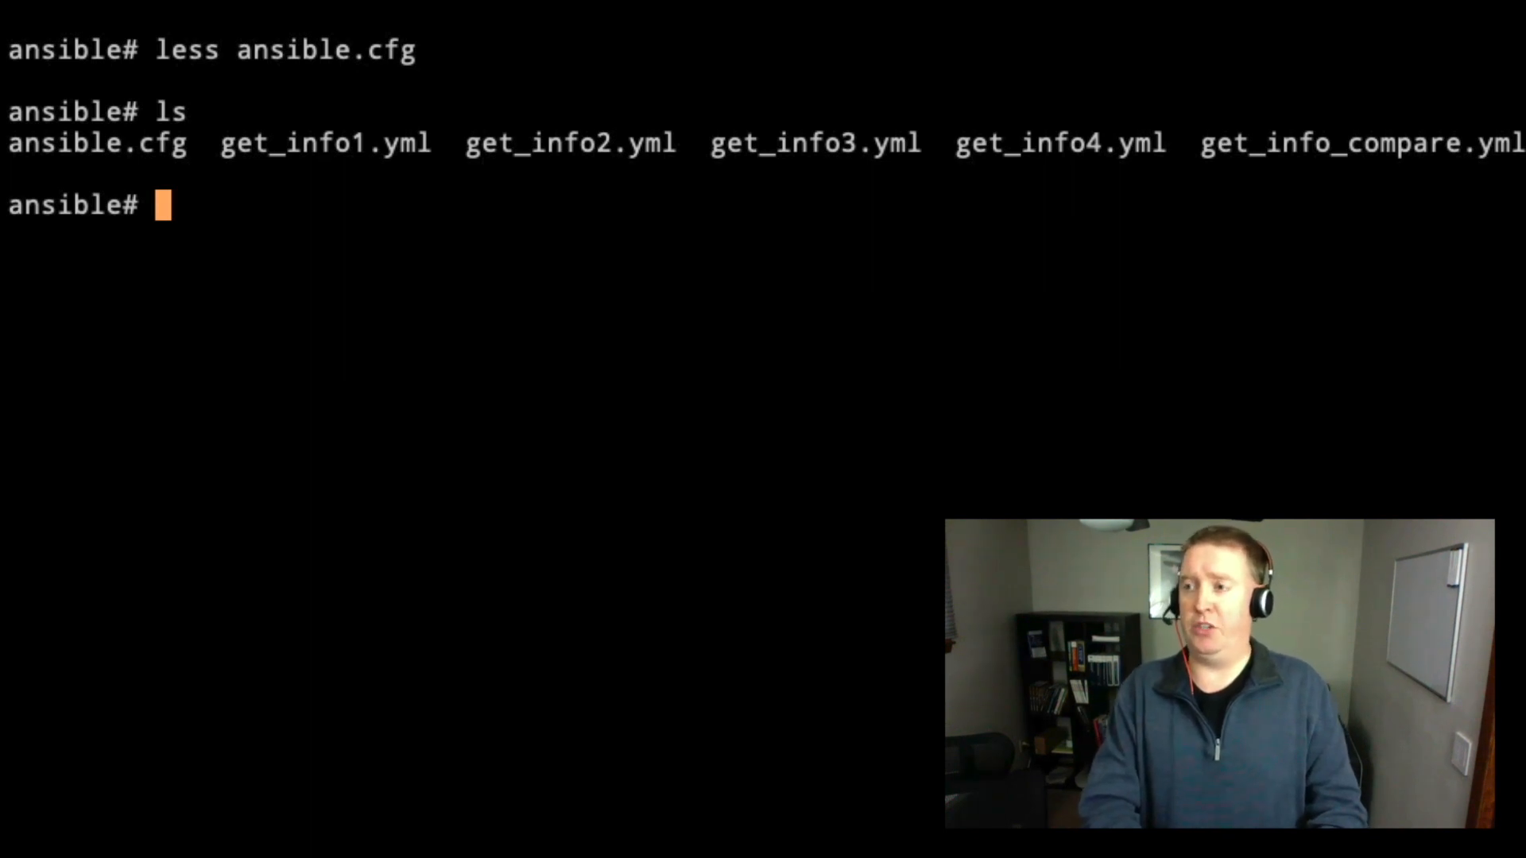
Step: View get_info1.yml in less to read through the playbook
type("less get_")
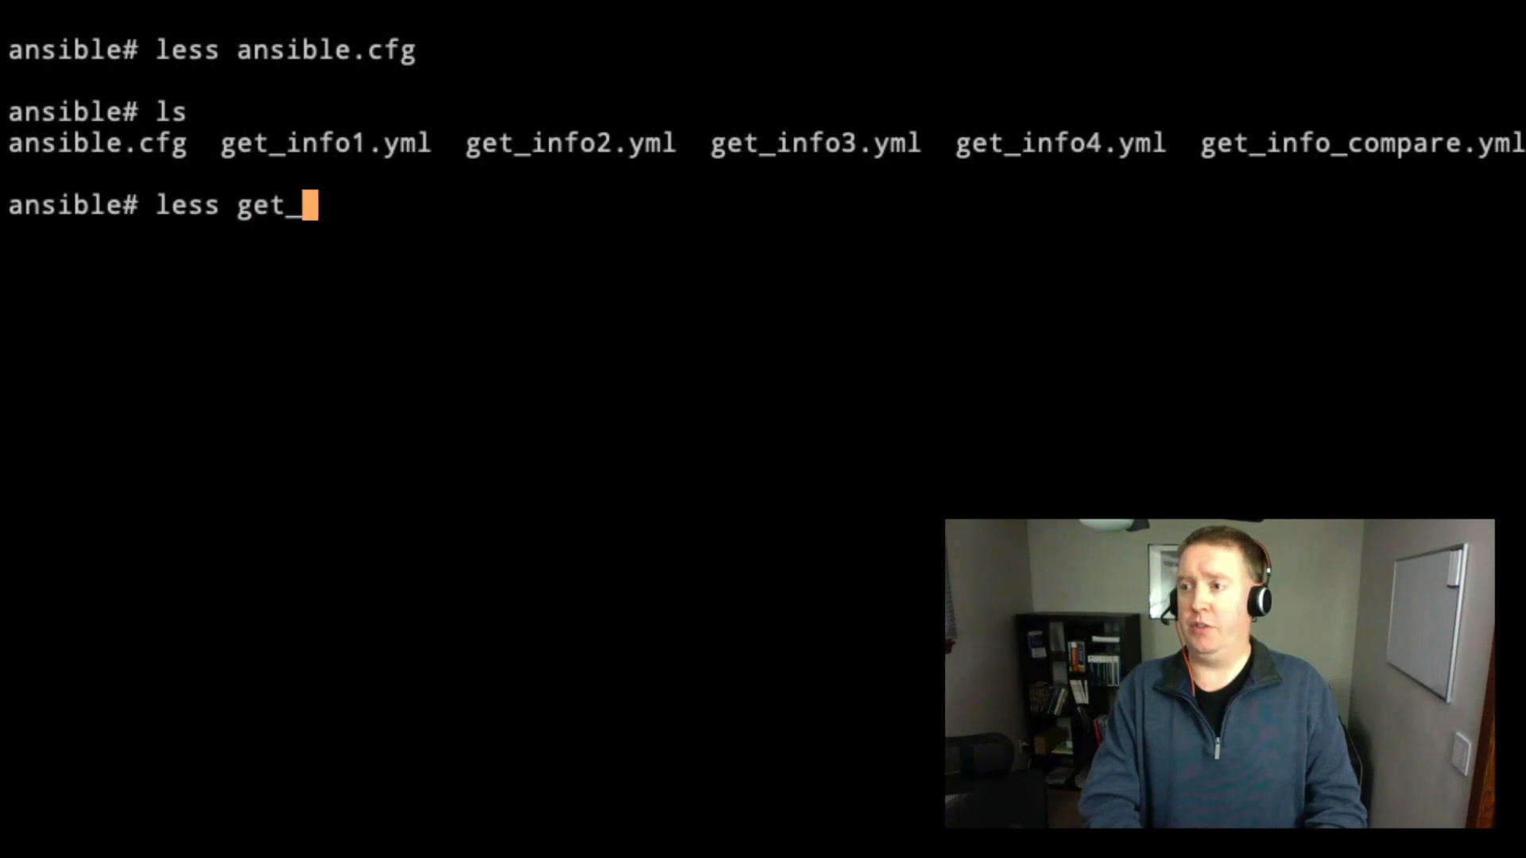
type("info1.yml")
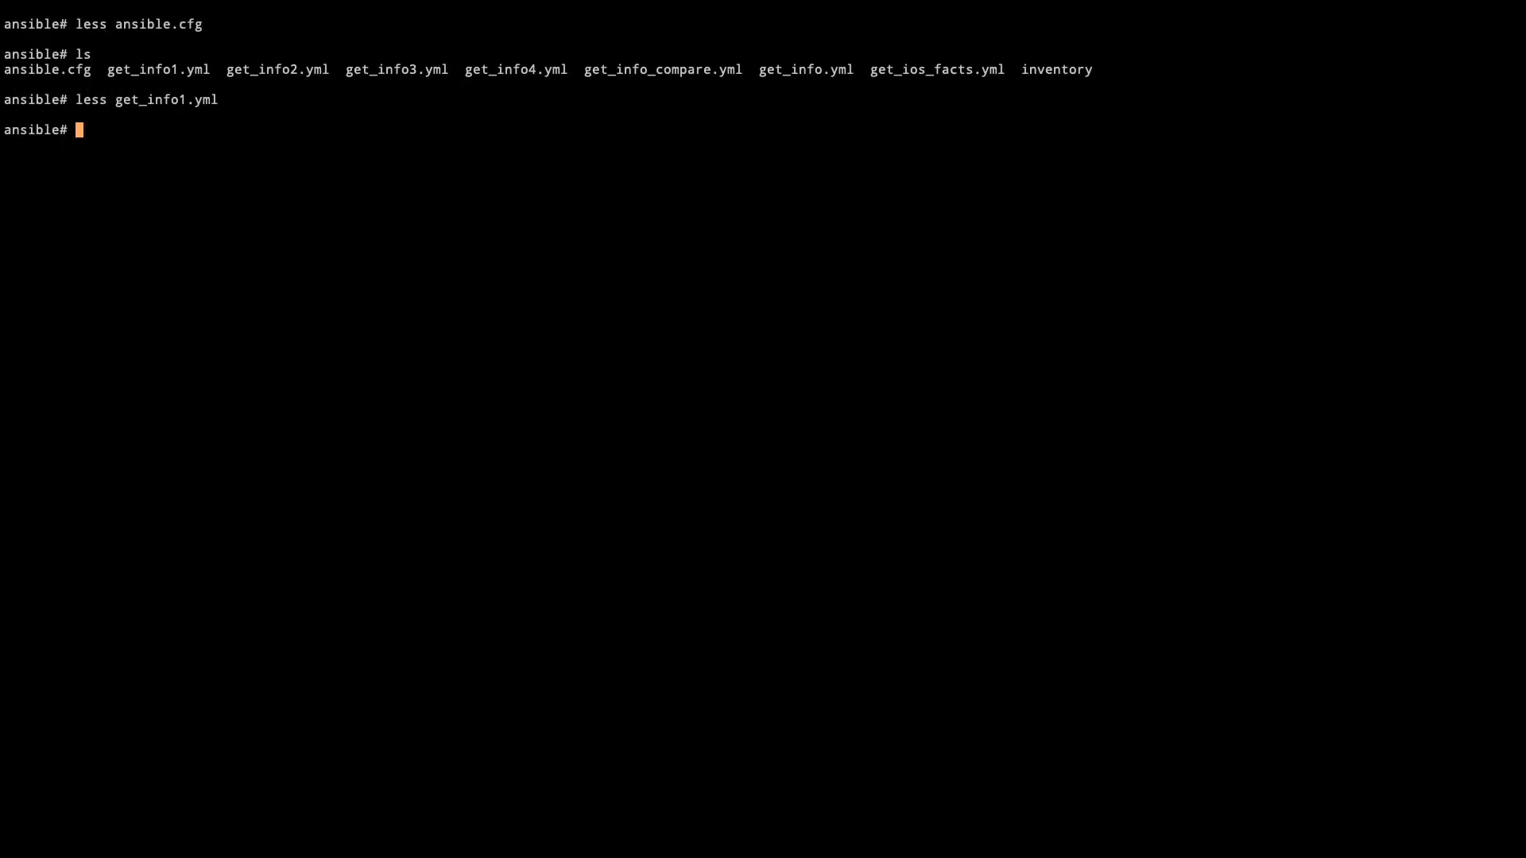
Step: Run ansible-playbook get_info1.yml against the routers without the -i inventory option
type("ansible-playbo")
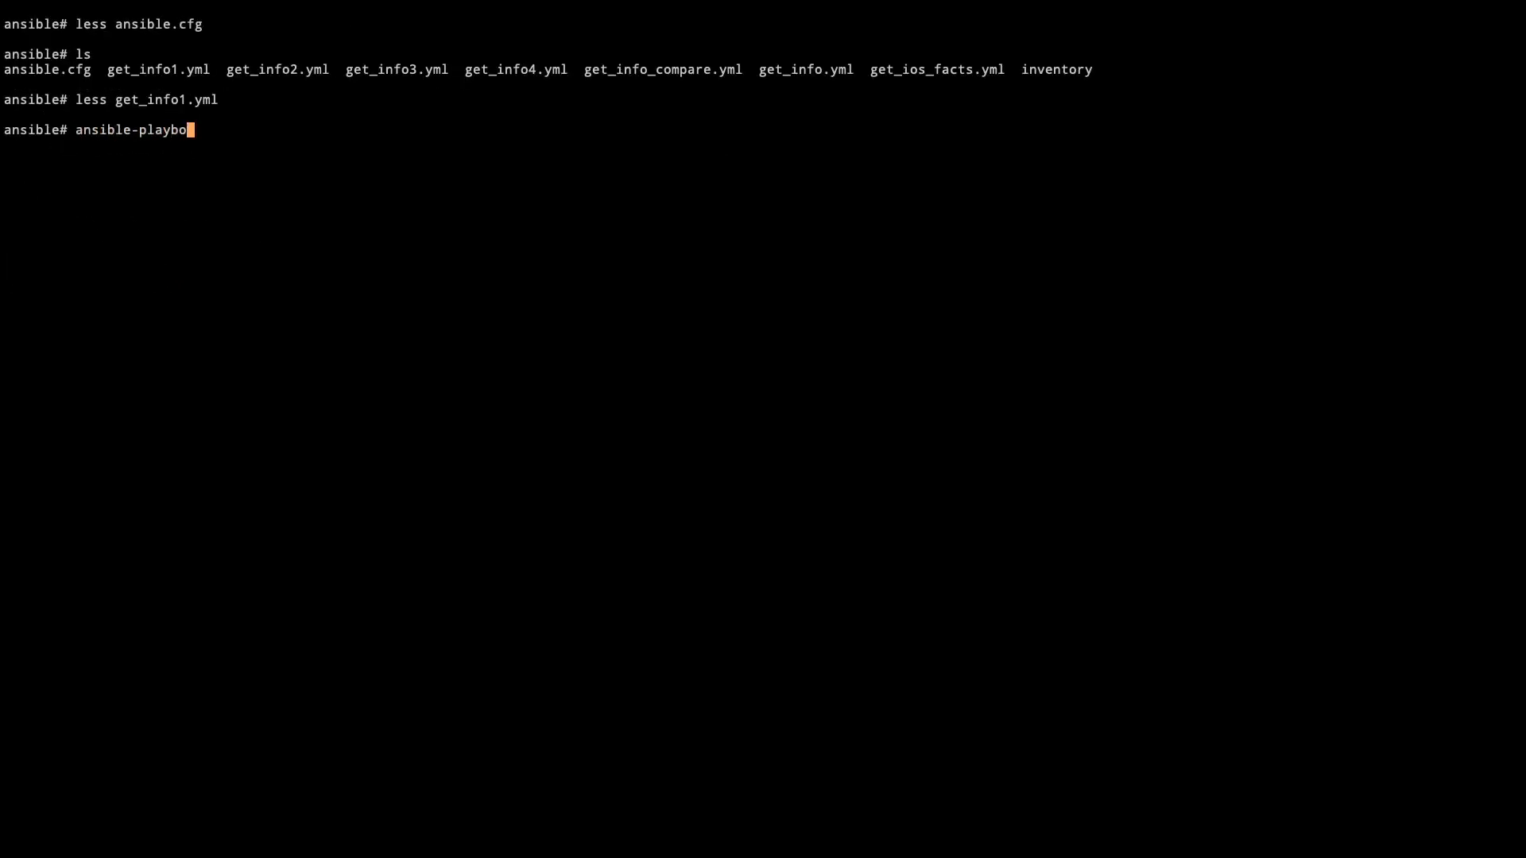
type("k")
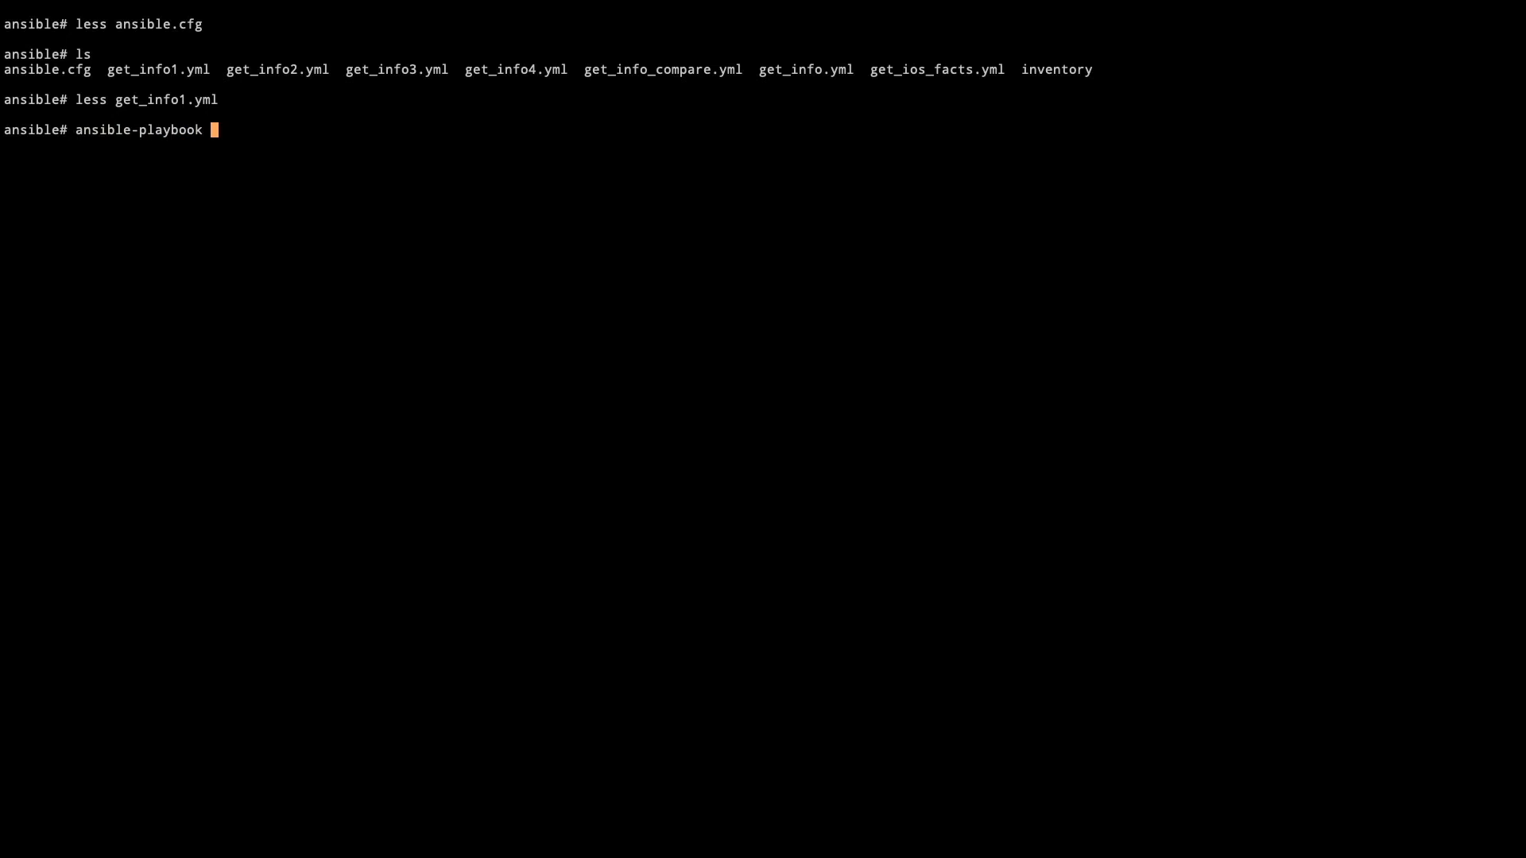
type("get_inf")
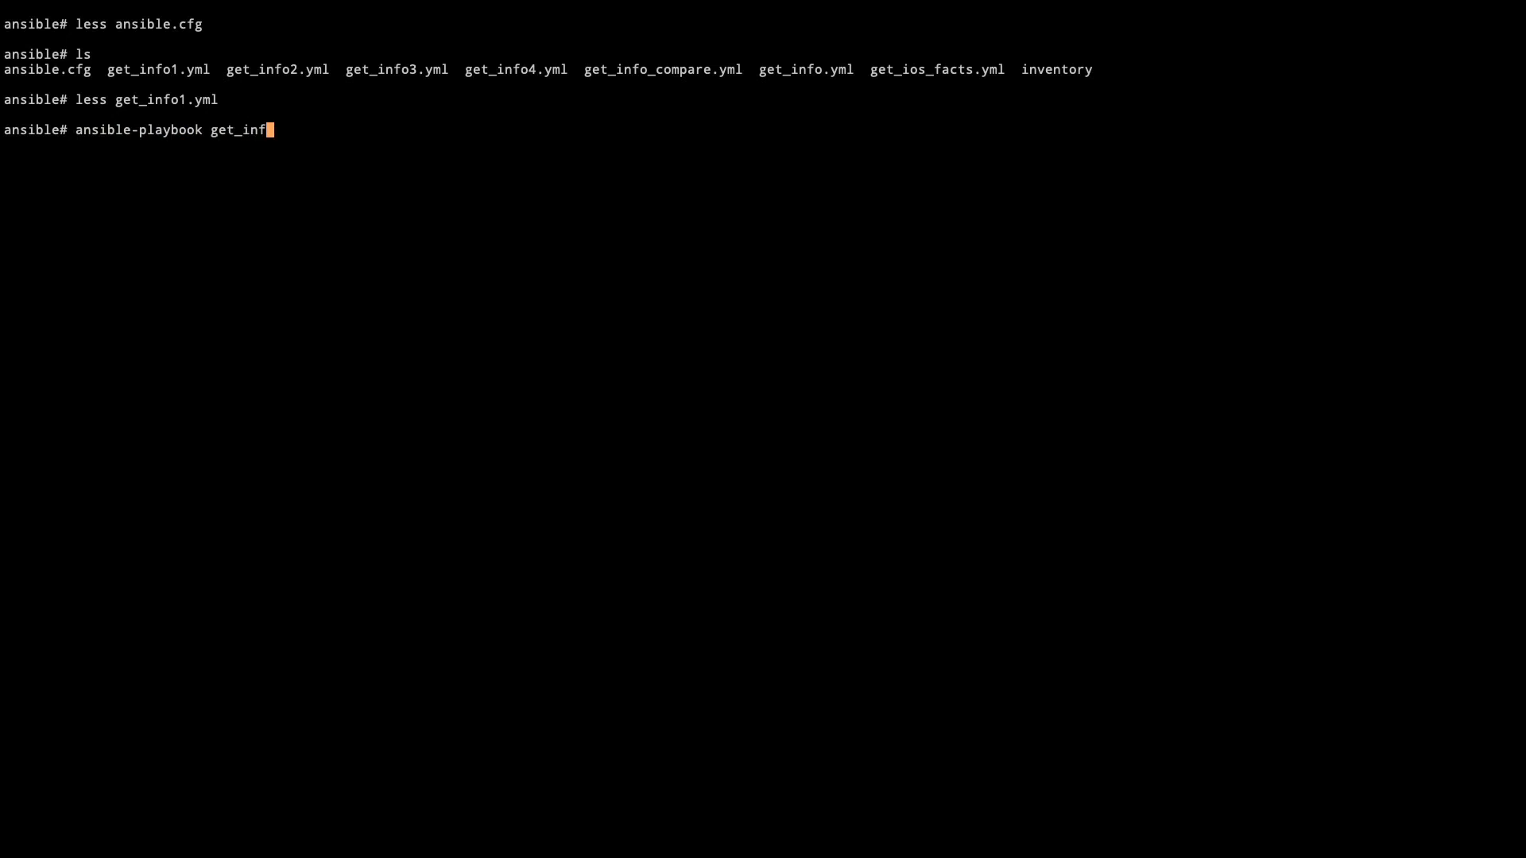
key("Tab")
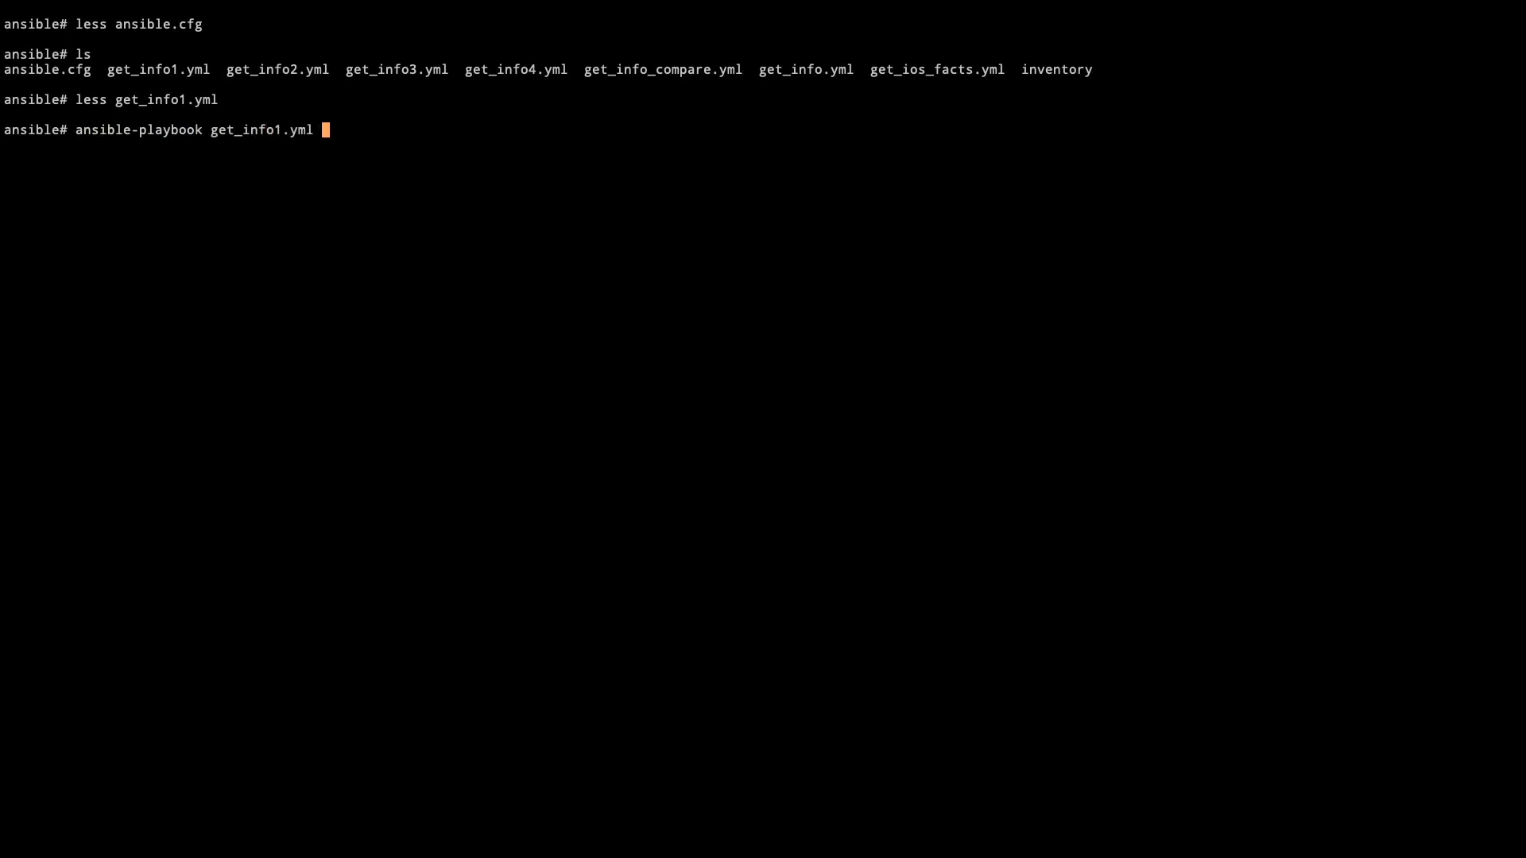
type("-i ./in")
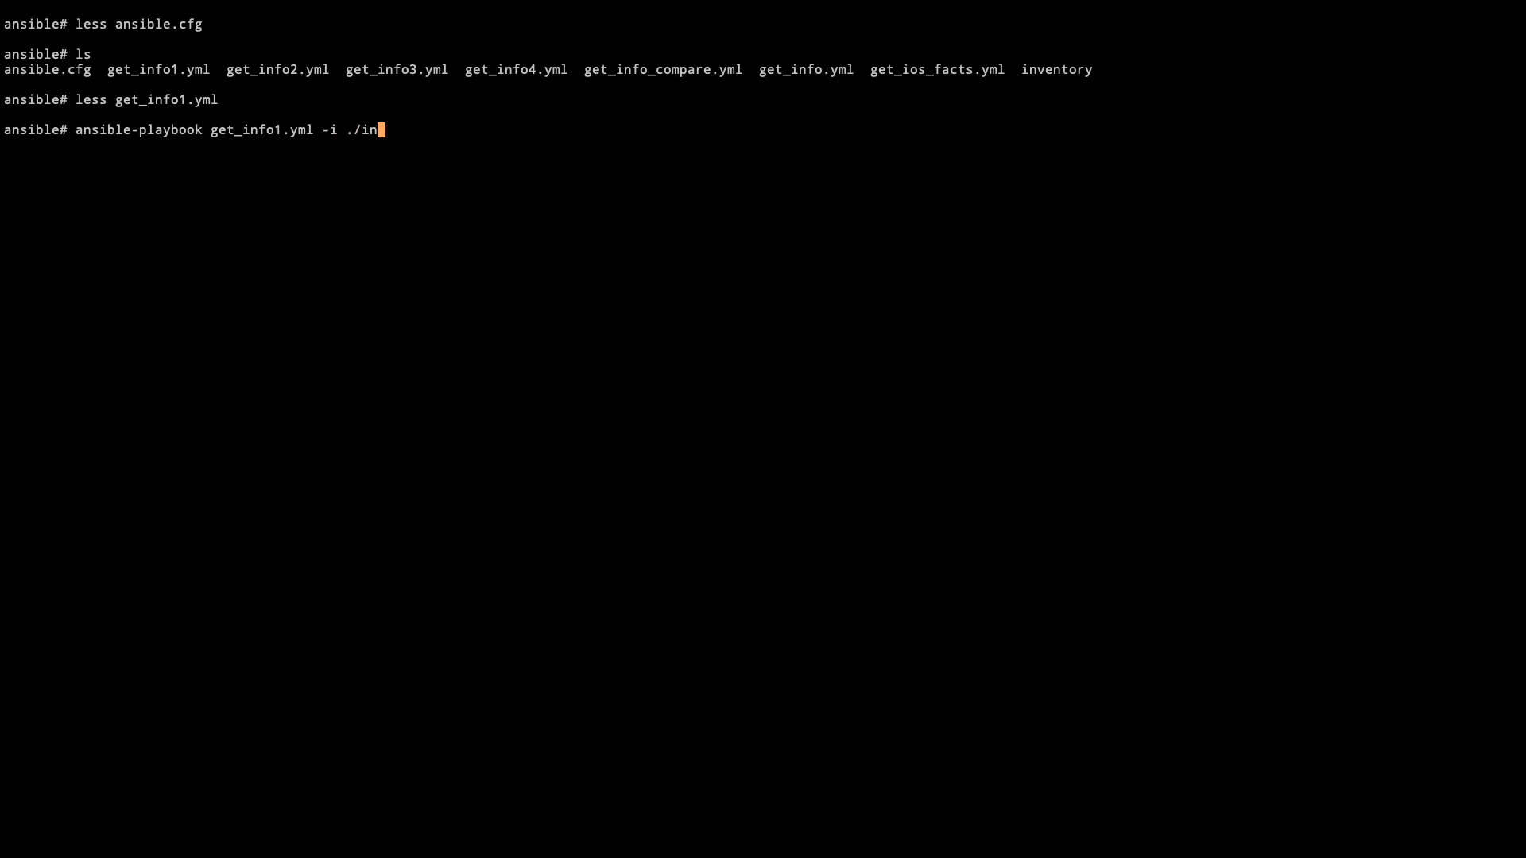
key("BackSpace")
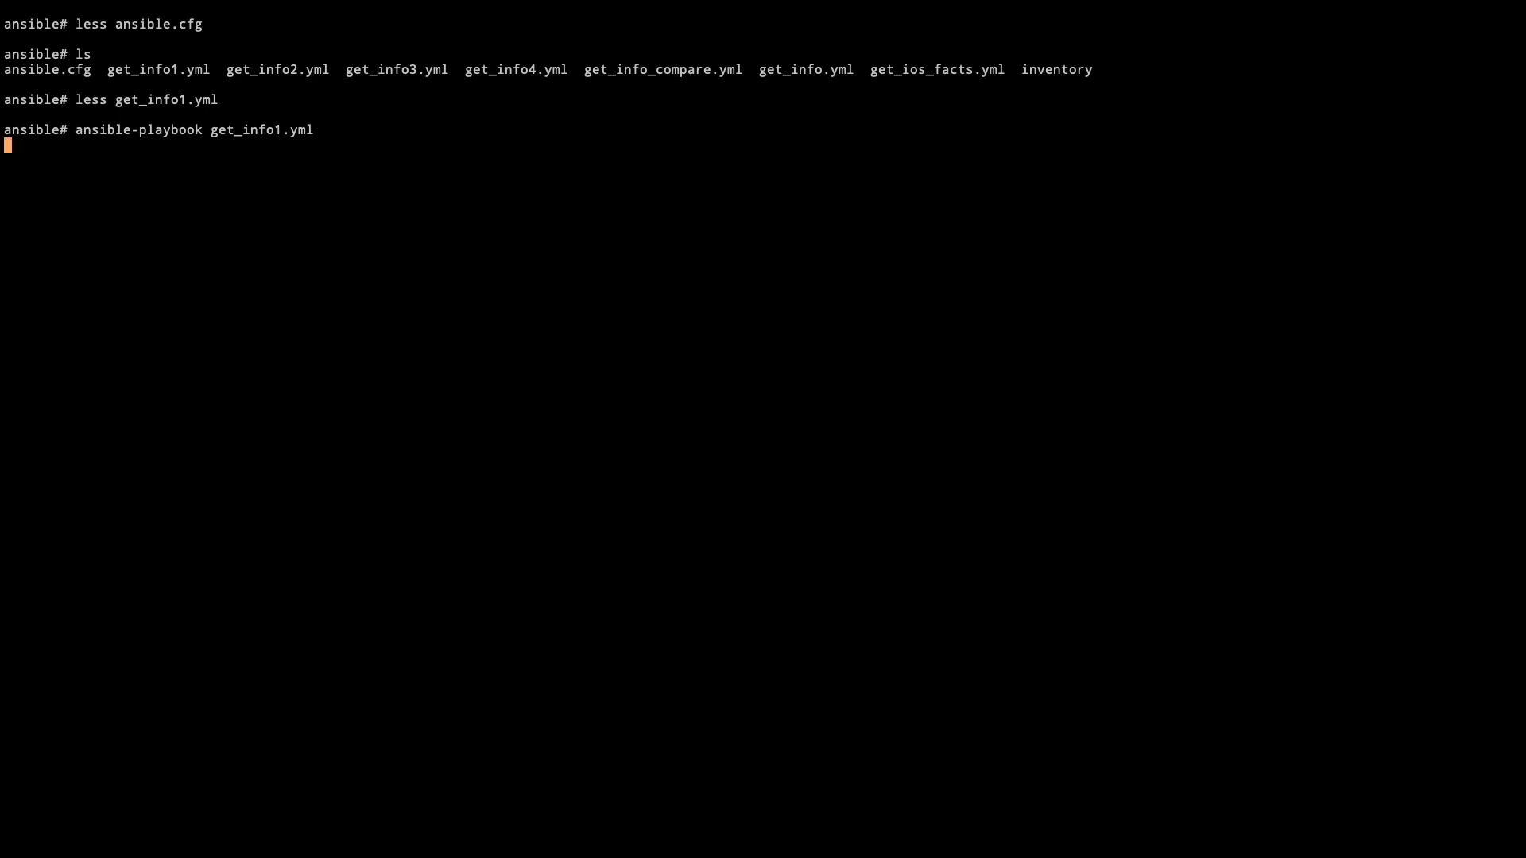
key("Enter")
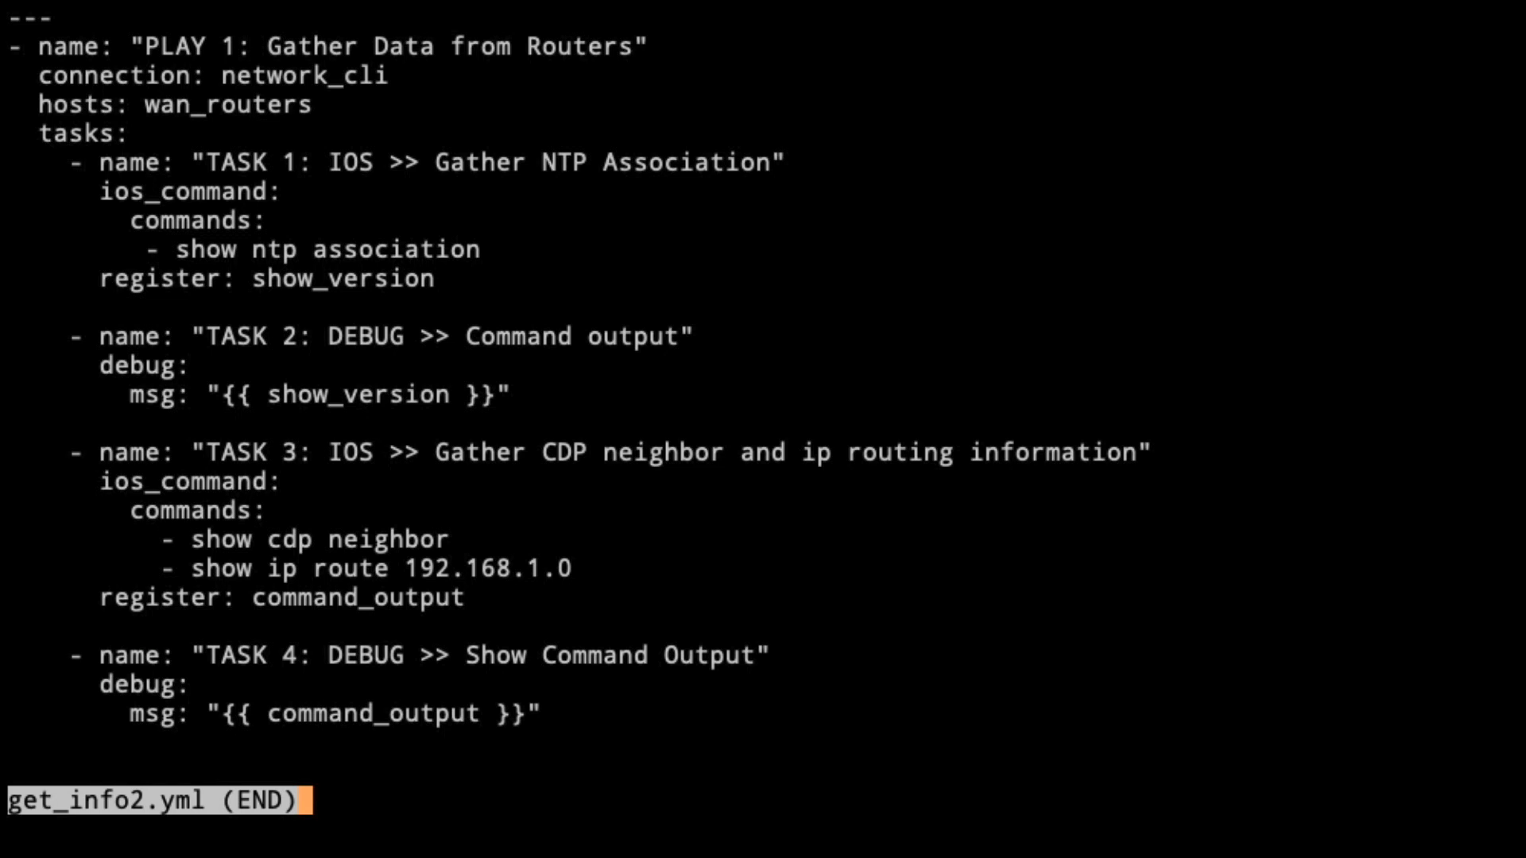
Step: Begin an ansible-playbook command for the get_info2.yml playbook
type("ansible-playbook get")
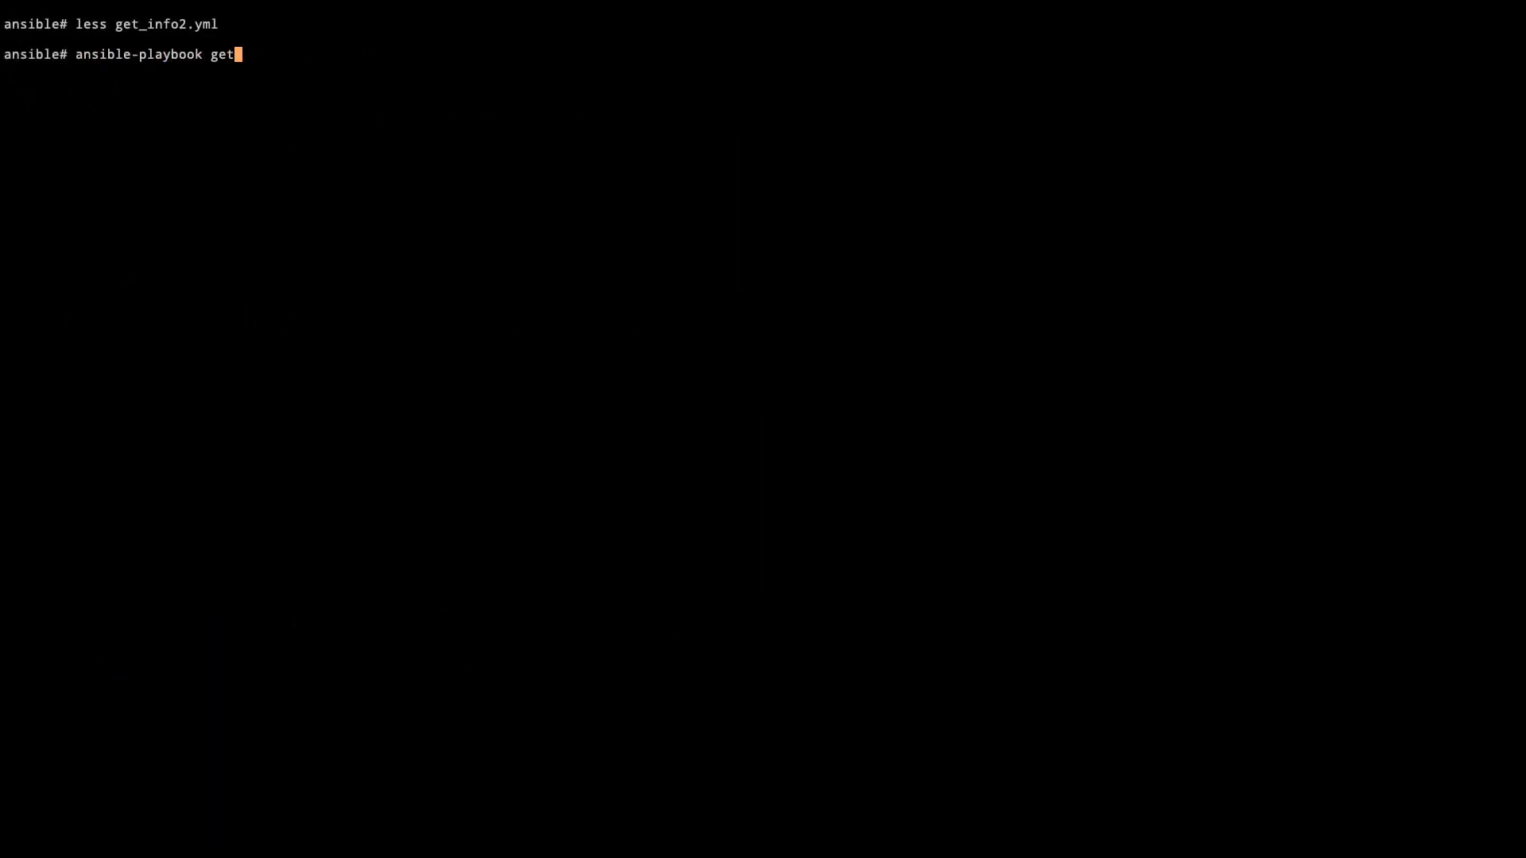
Step: Run ansible-playbook get_info2.yml and review the CDP neighbor and route output for rtr-3 and rtr-4
type("_info2.yml")
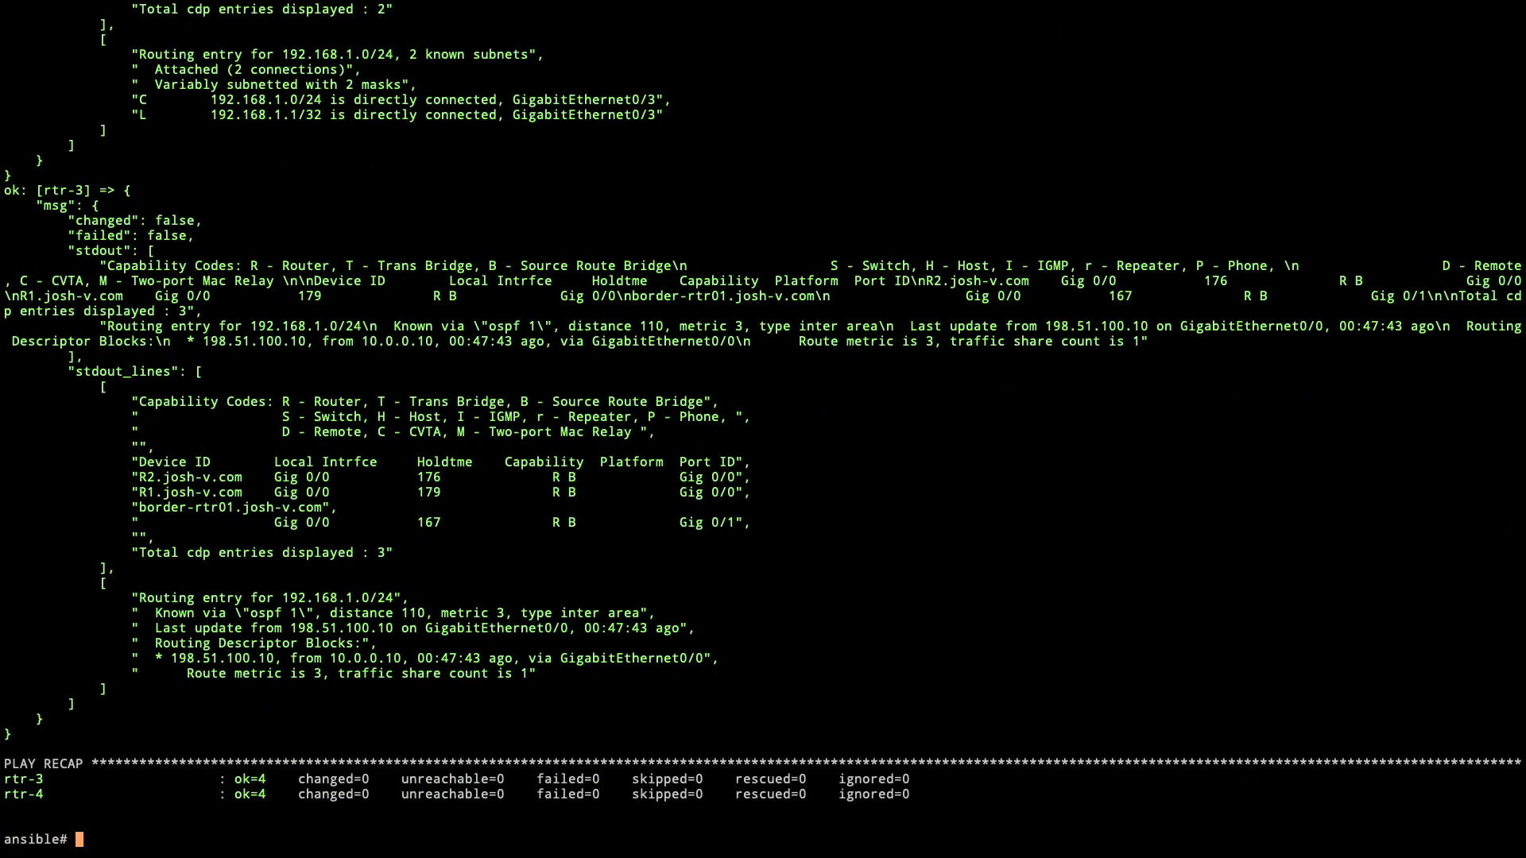
mouse_move(416, 601)
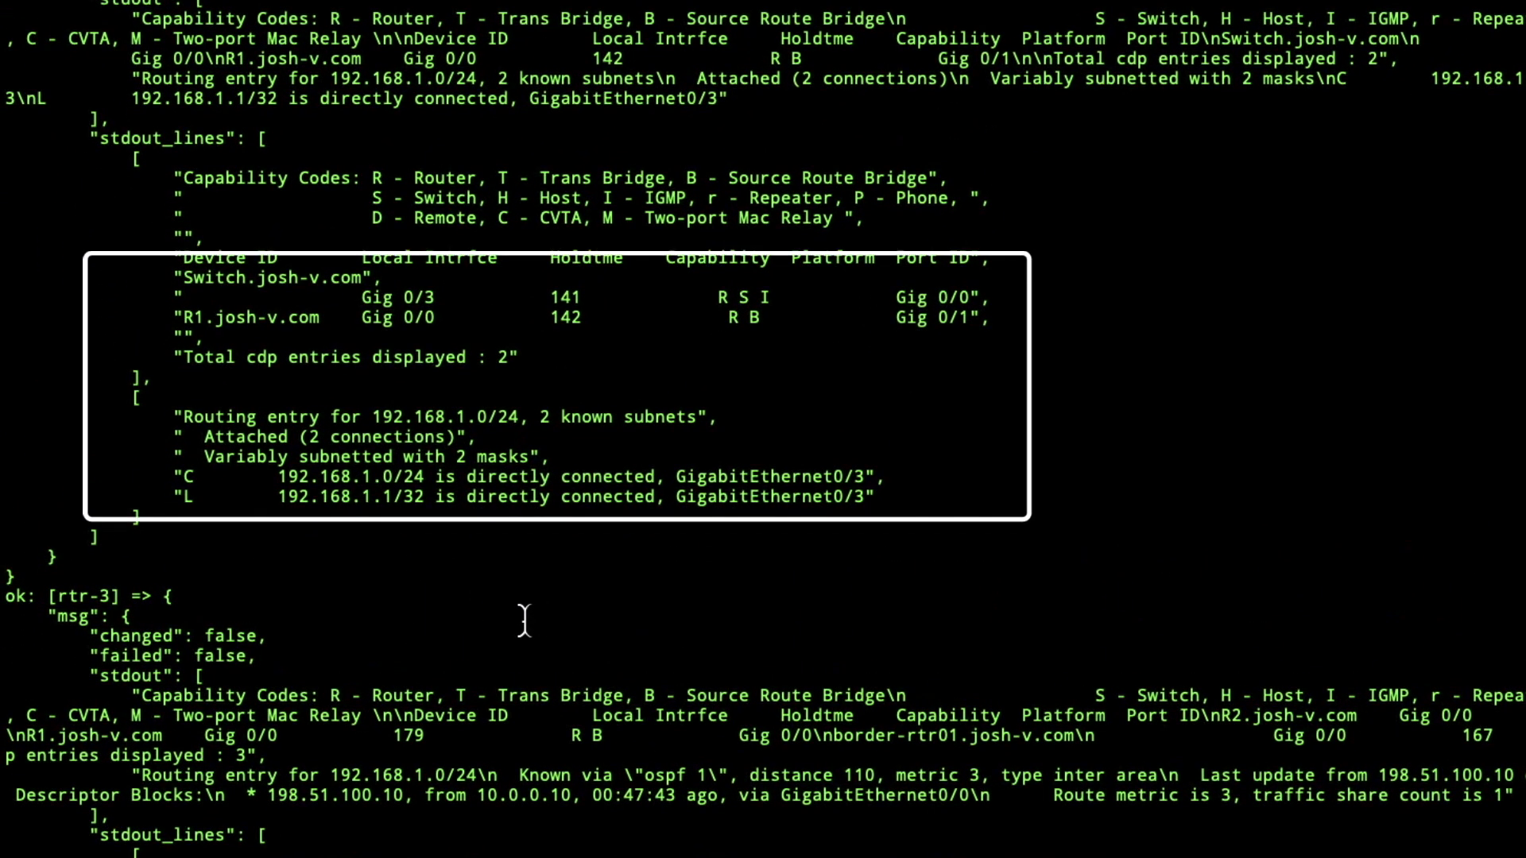
mouse_move(855, 329)
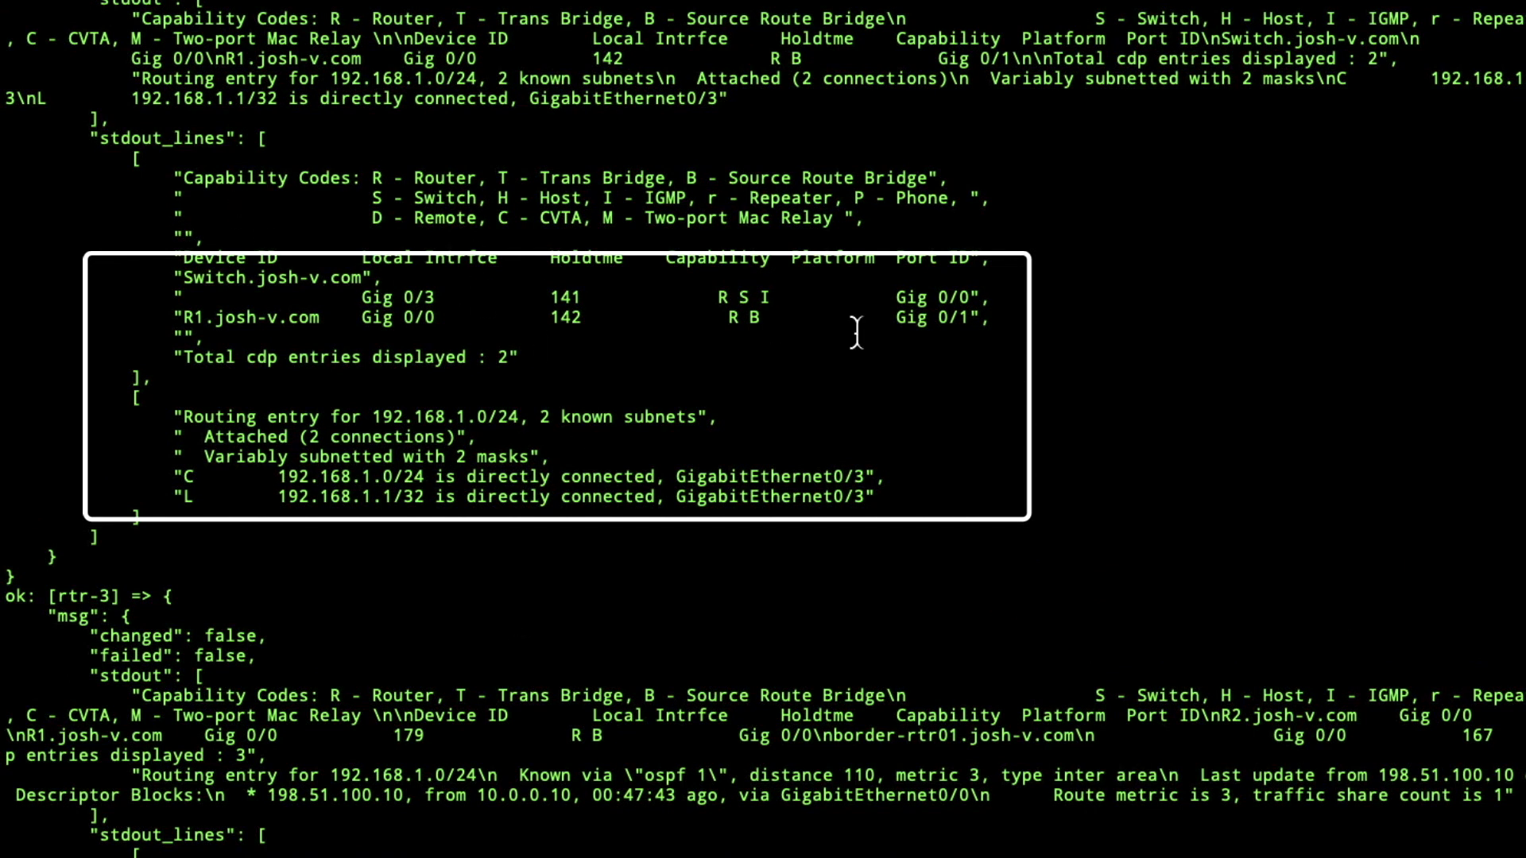
mouse_move(1182, 403)
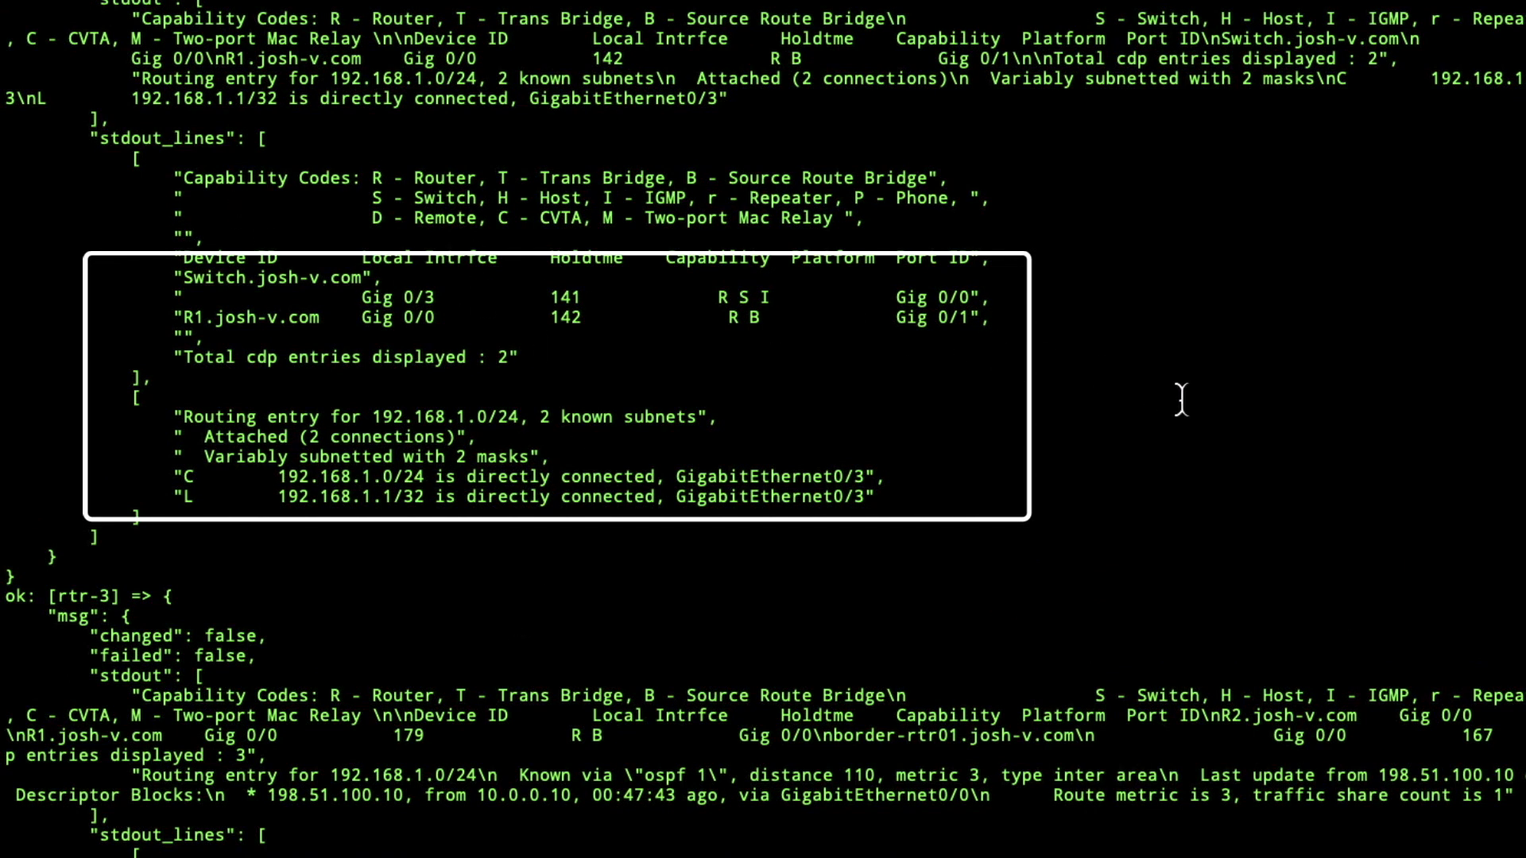
scroll("down", 3)
type("ansible-")
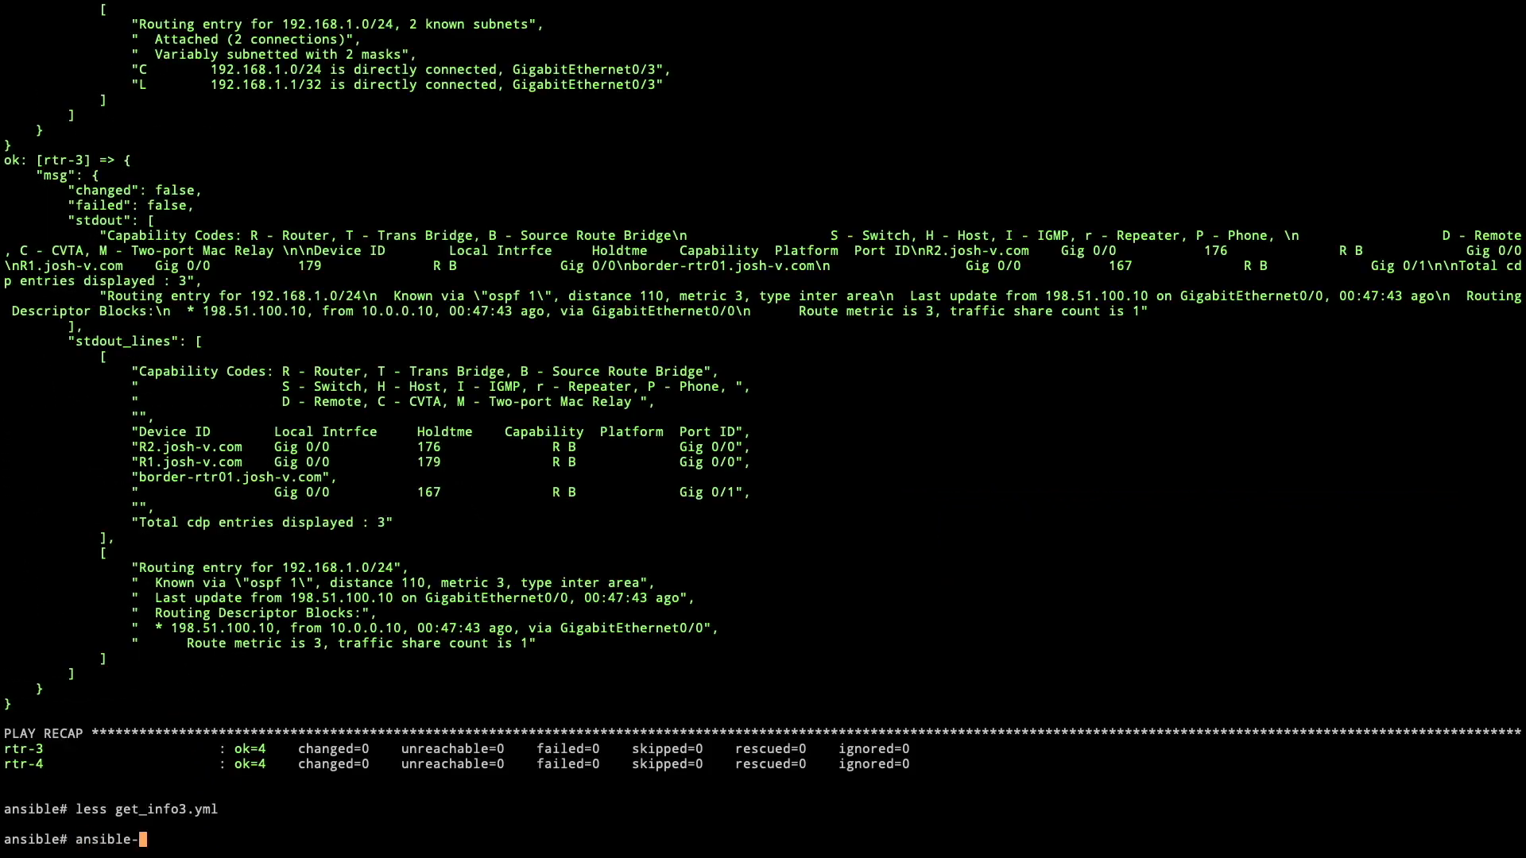
Step: Run ansible-playbook get_info3.yml and review the Play 2 NTP association output and PLAY RECAP
type("playbook")
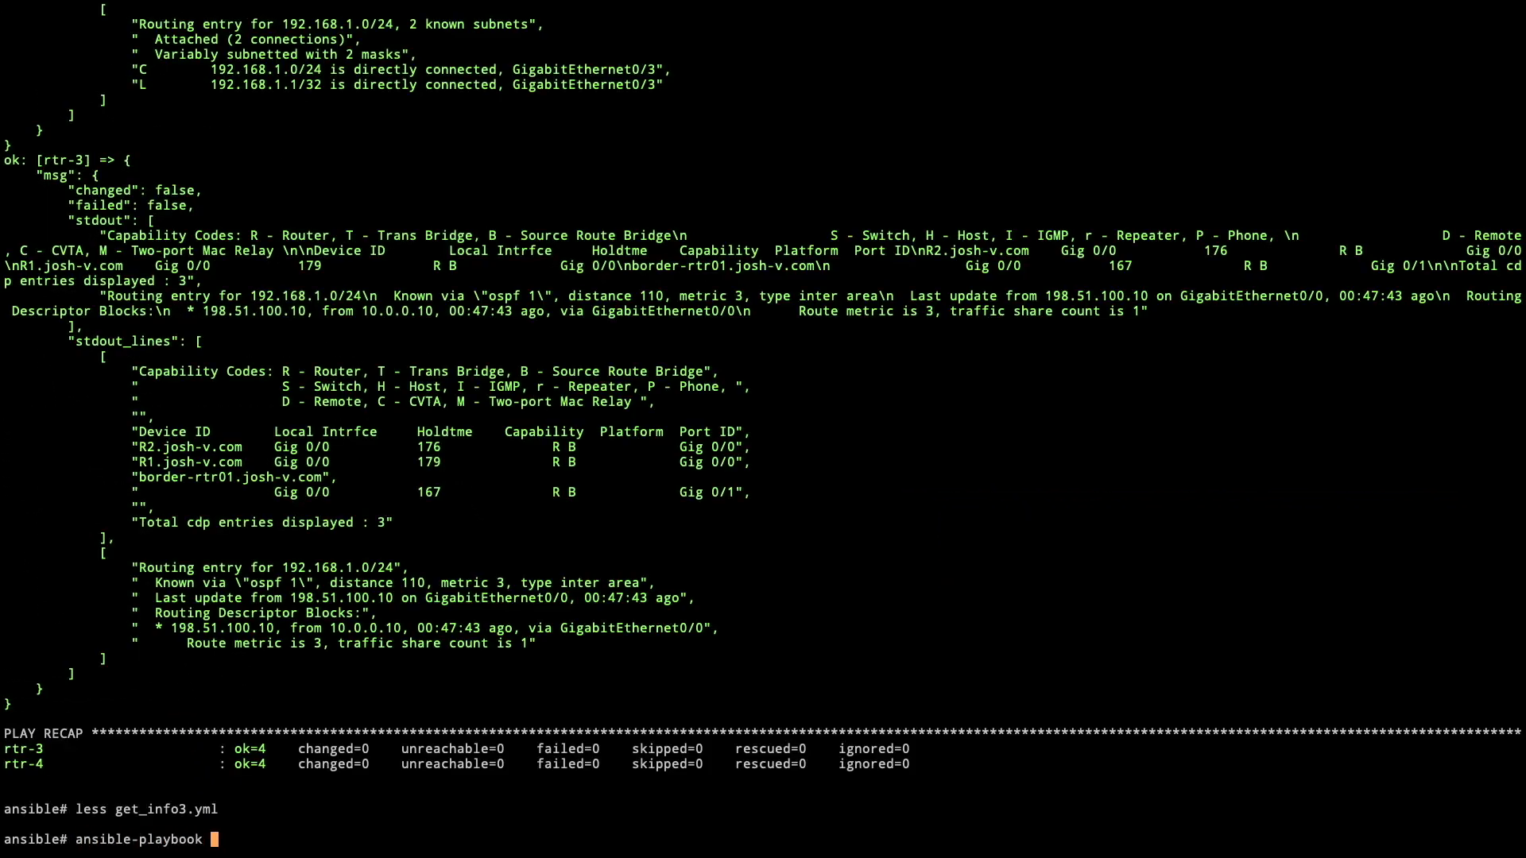
type("get_info3.yml")
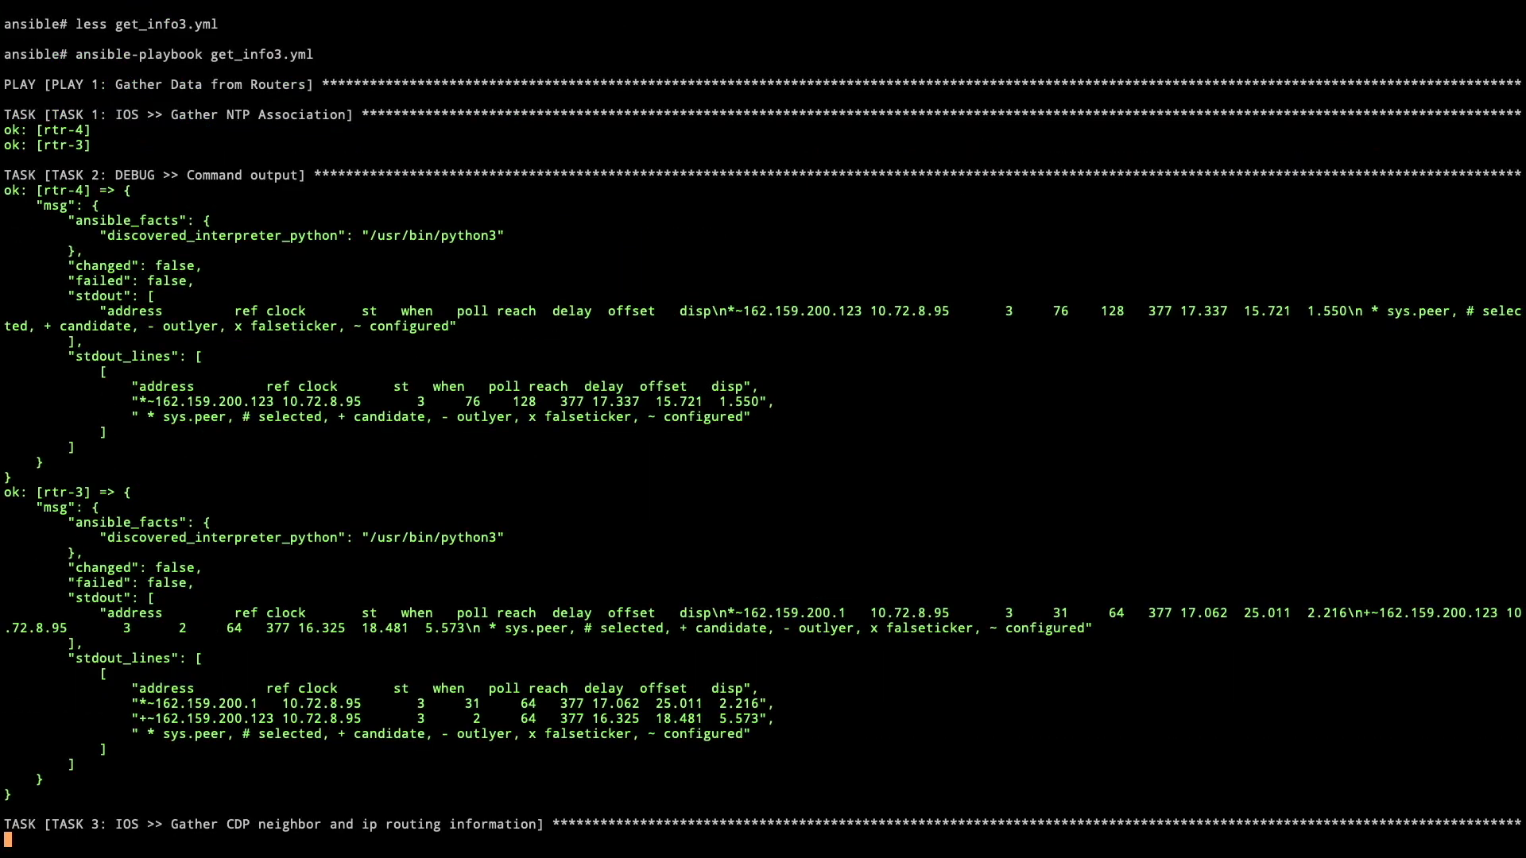
scroll("down", 3)
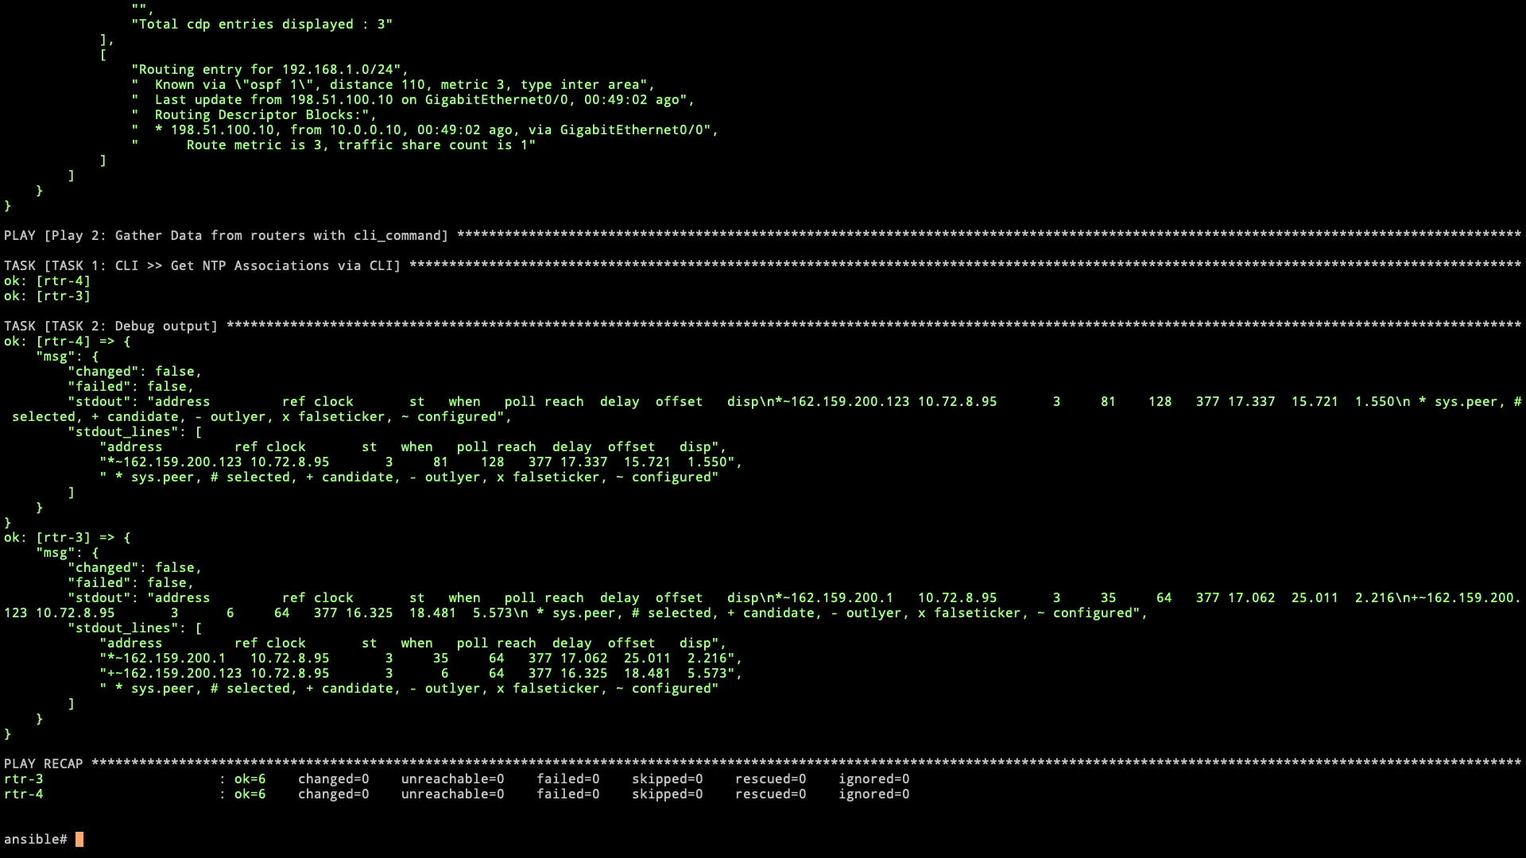
Step: Start a less command to view the next playbook file
type("less get_")
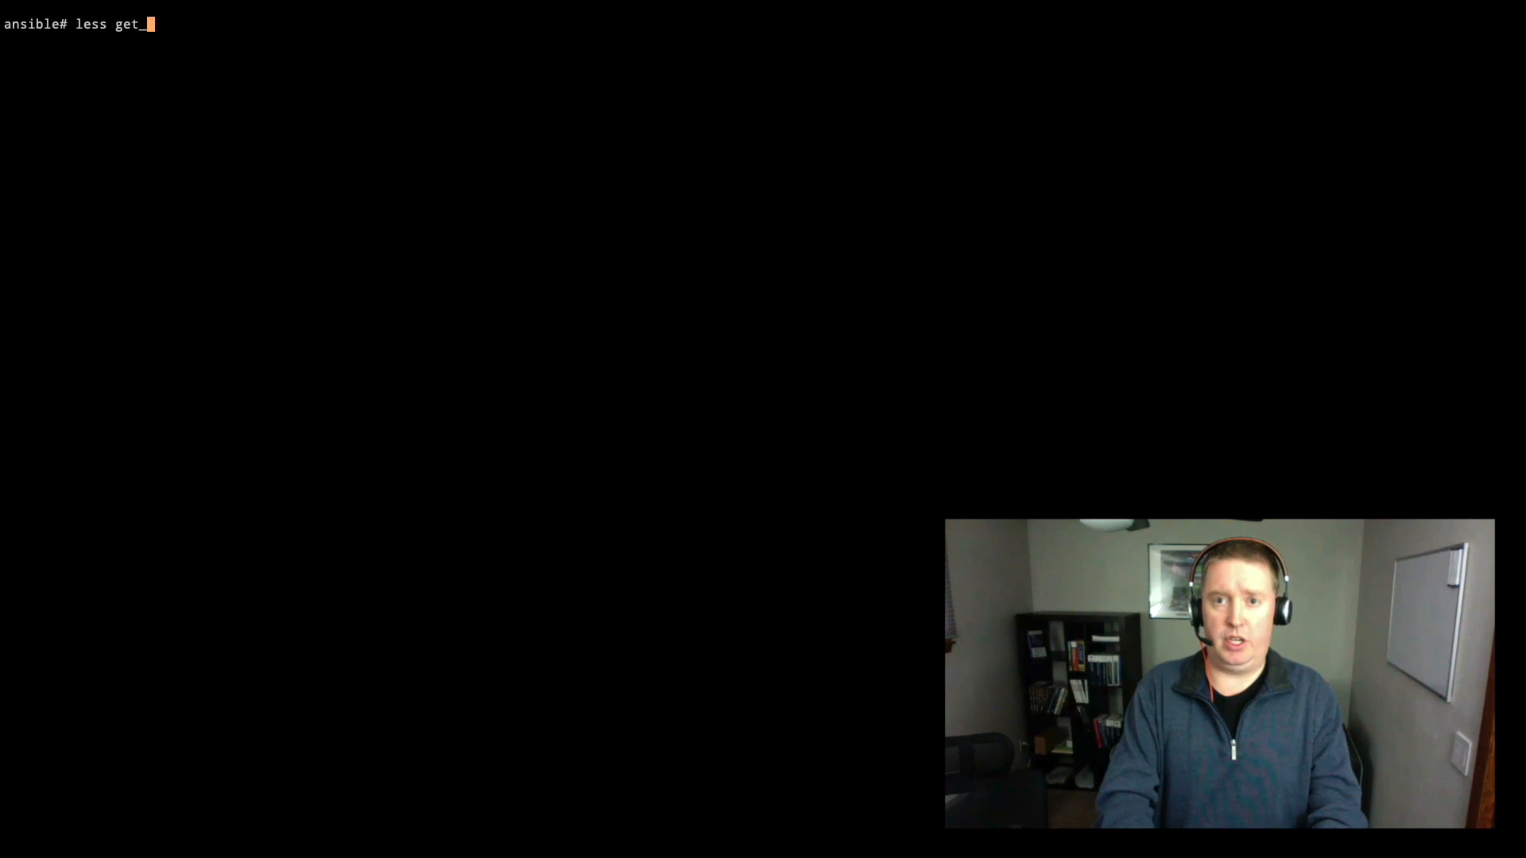
Step: View get_info_compare.yml in less to read its ios_command and cli_command NTP tasks
type("info_co")
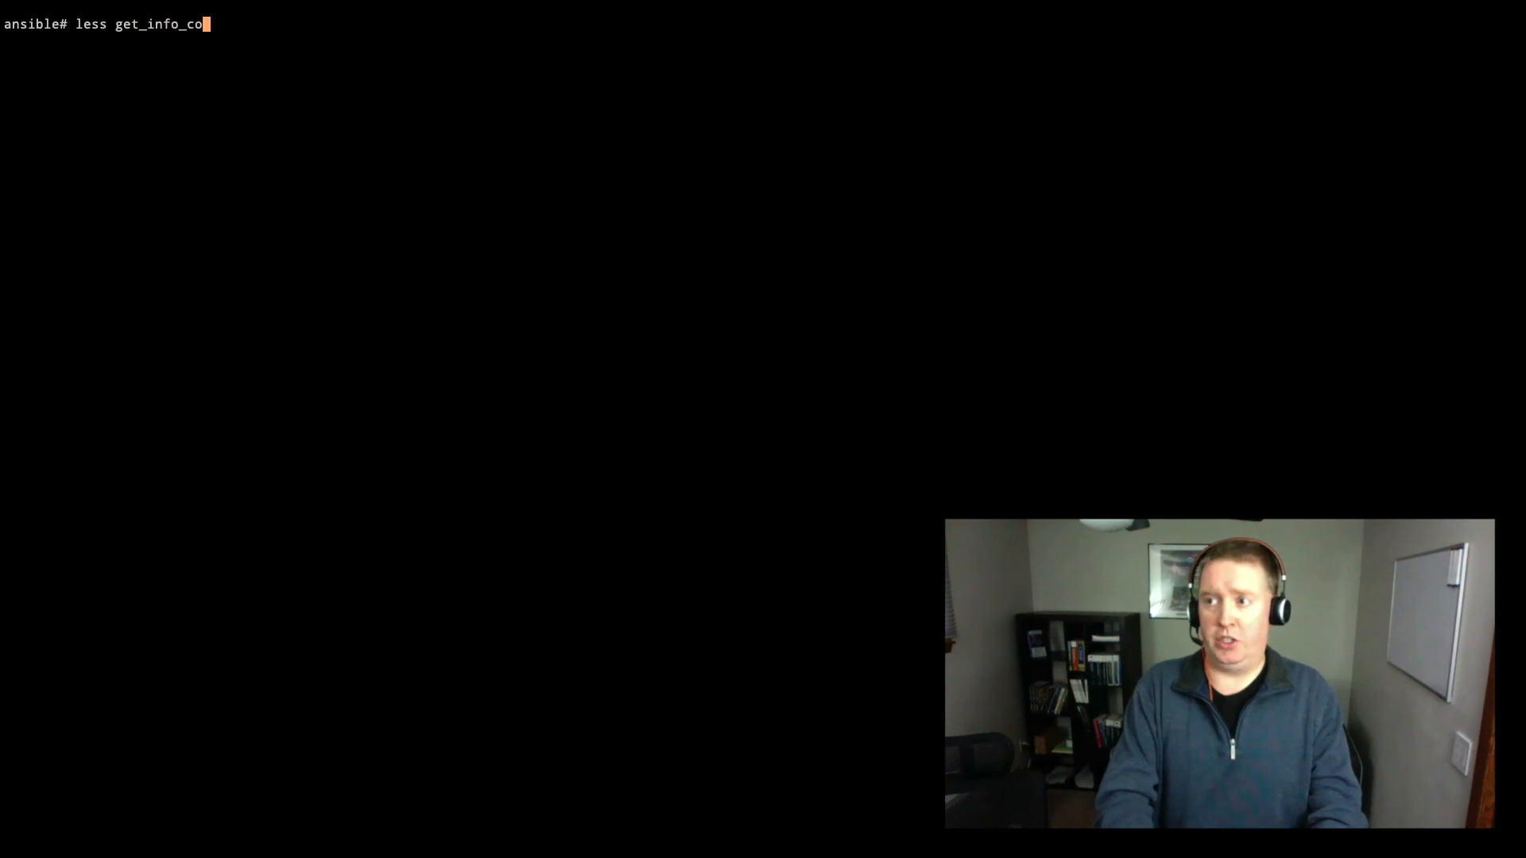
key("Enter")
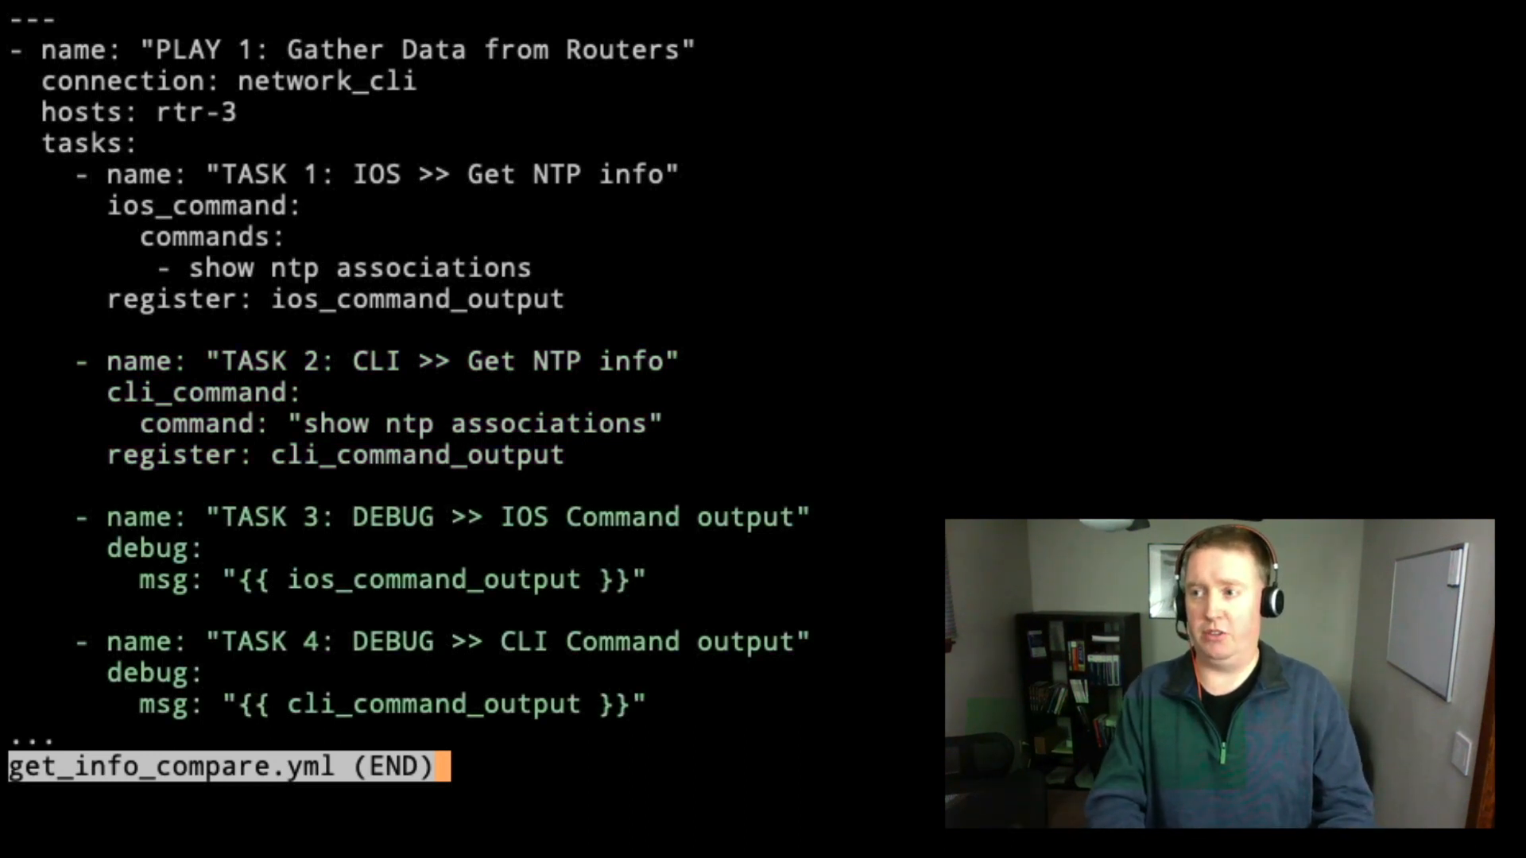
type("ansible# ans")
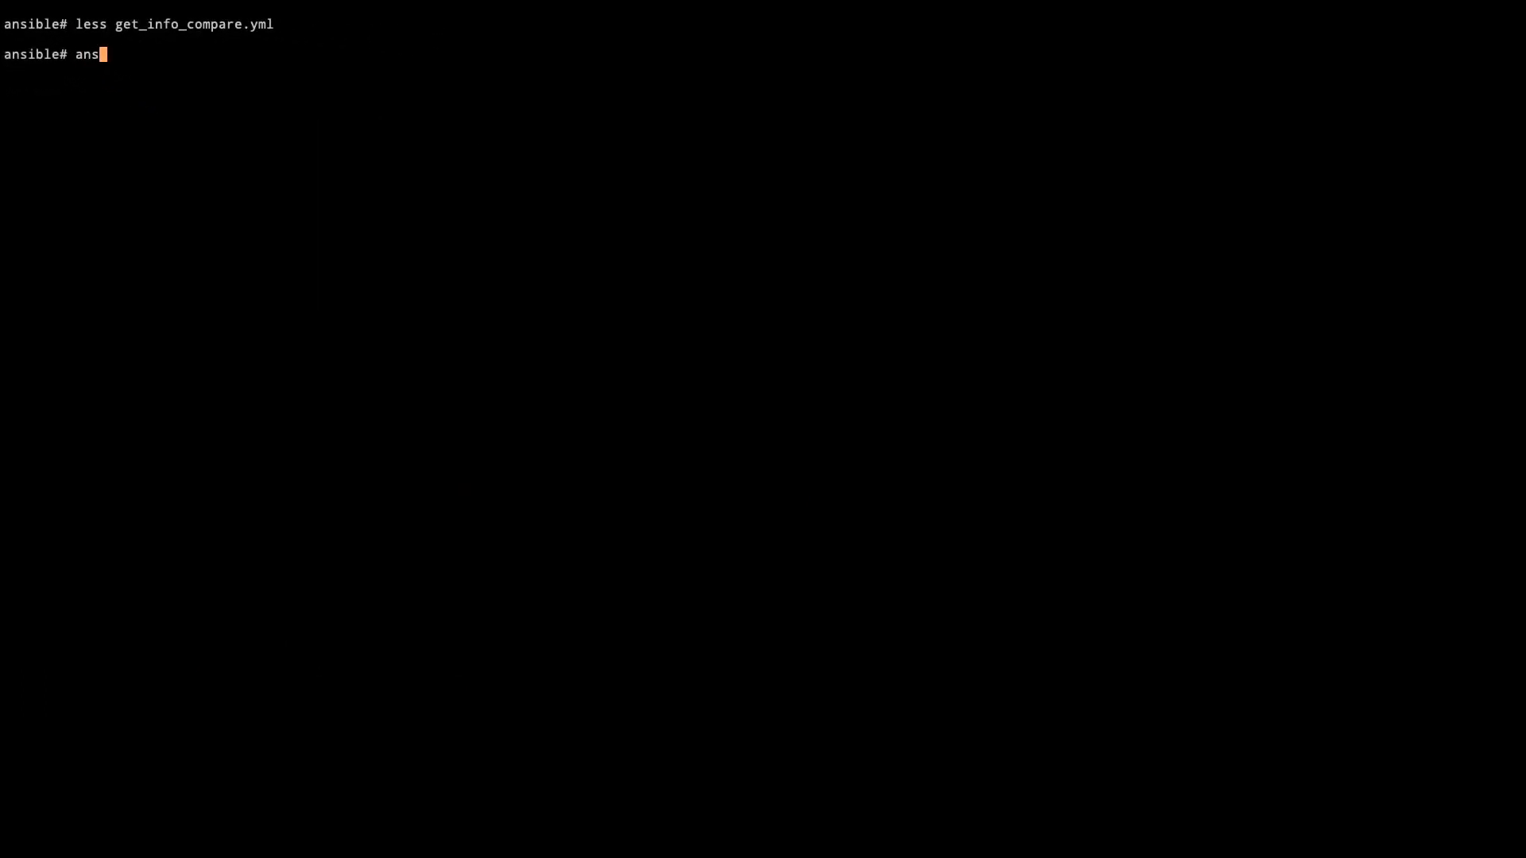
Step: Run ansible-playbook get_info_compare.yml to compare ios_command and cli_command NTP output on rtr-3
type("ible-playbook")
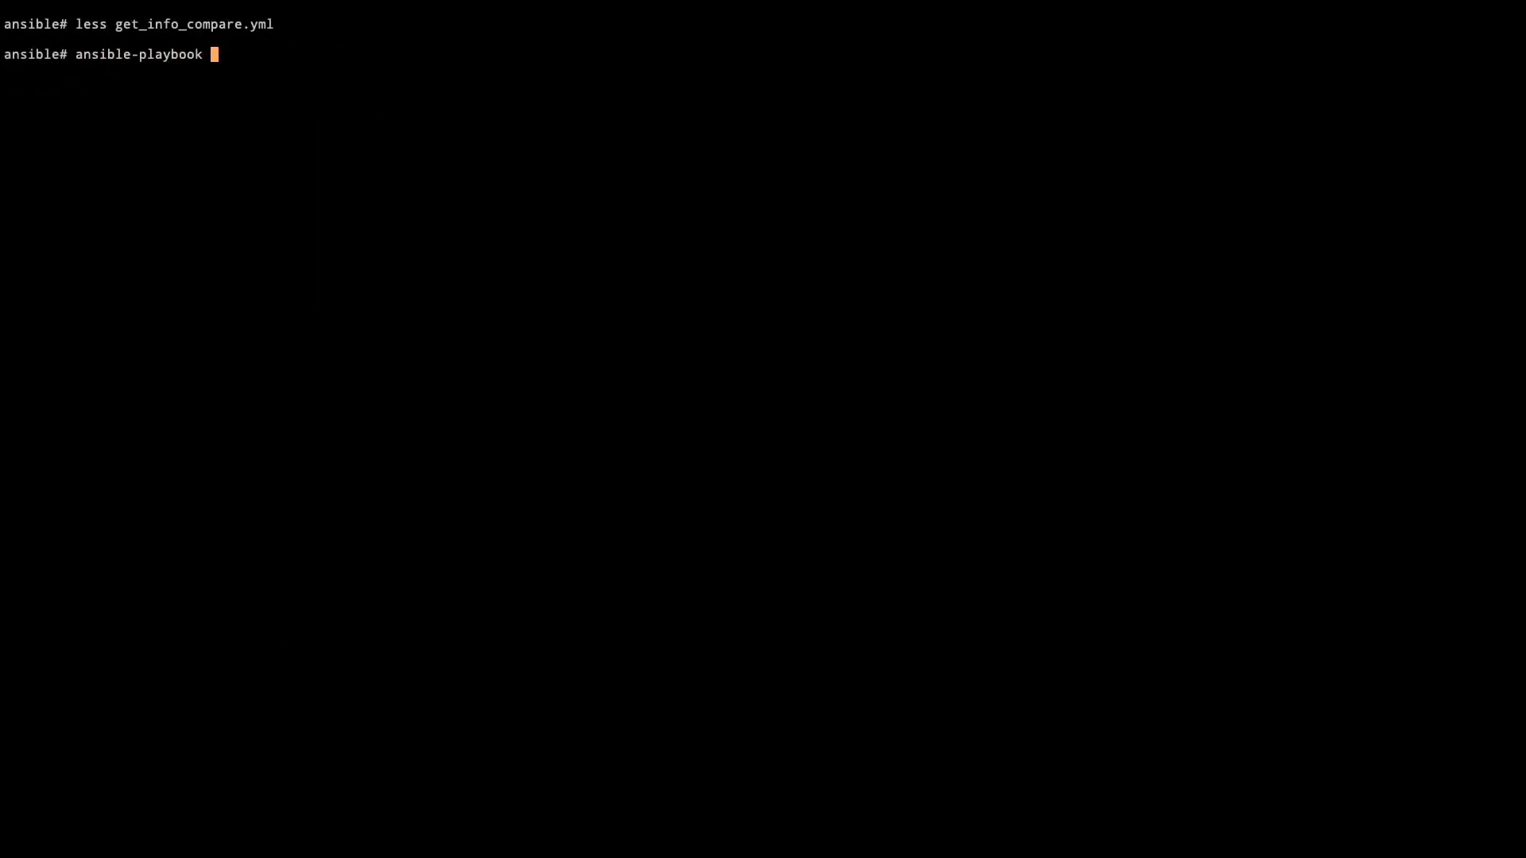
type("get_info_")
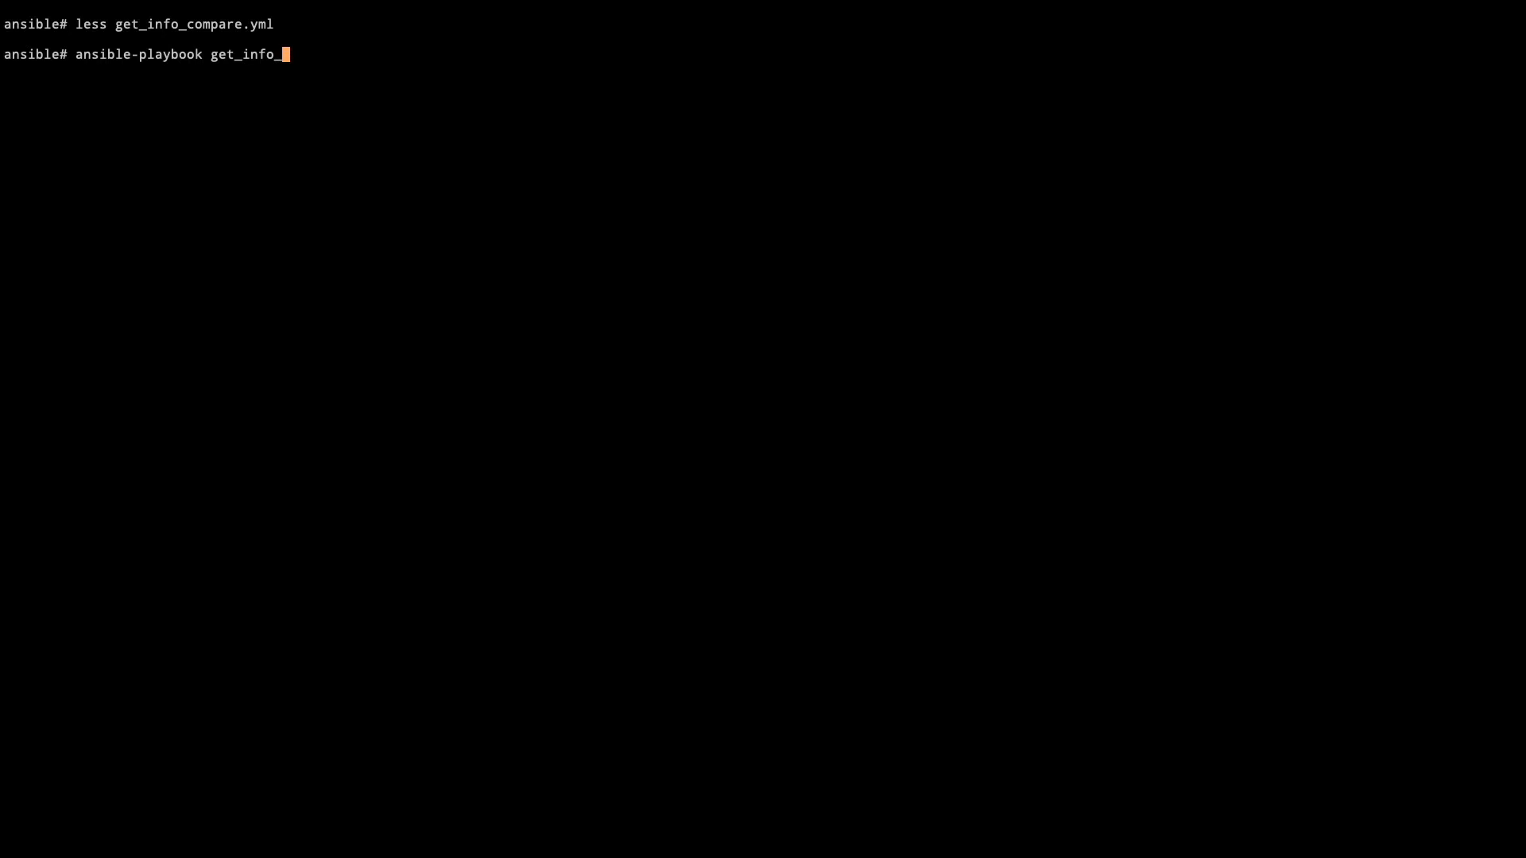
key("Return")
type("less get_ios_facts.yml")
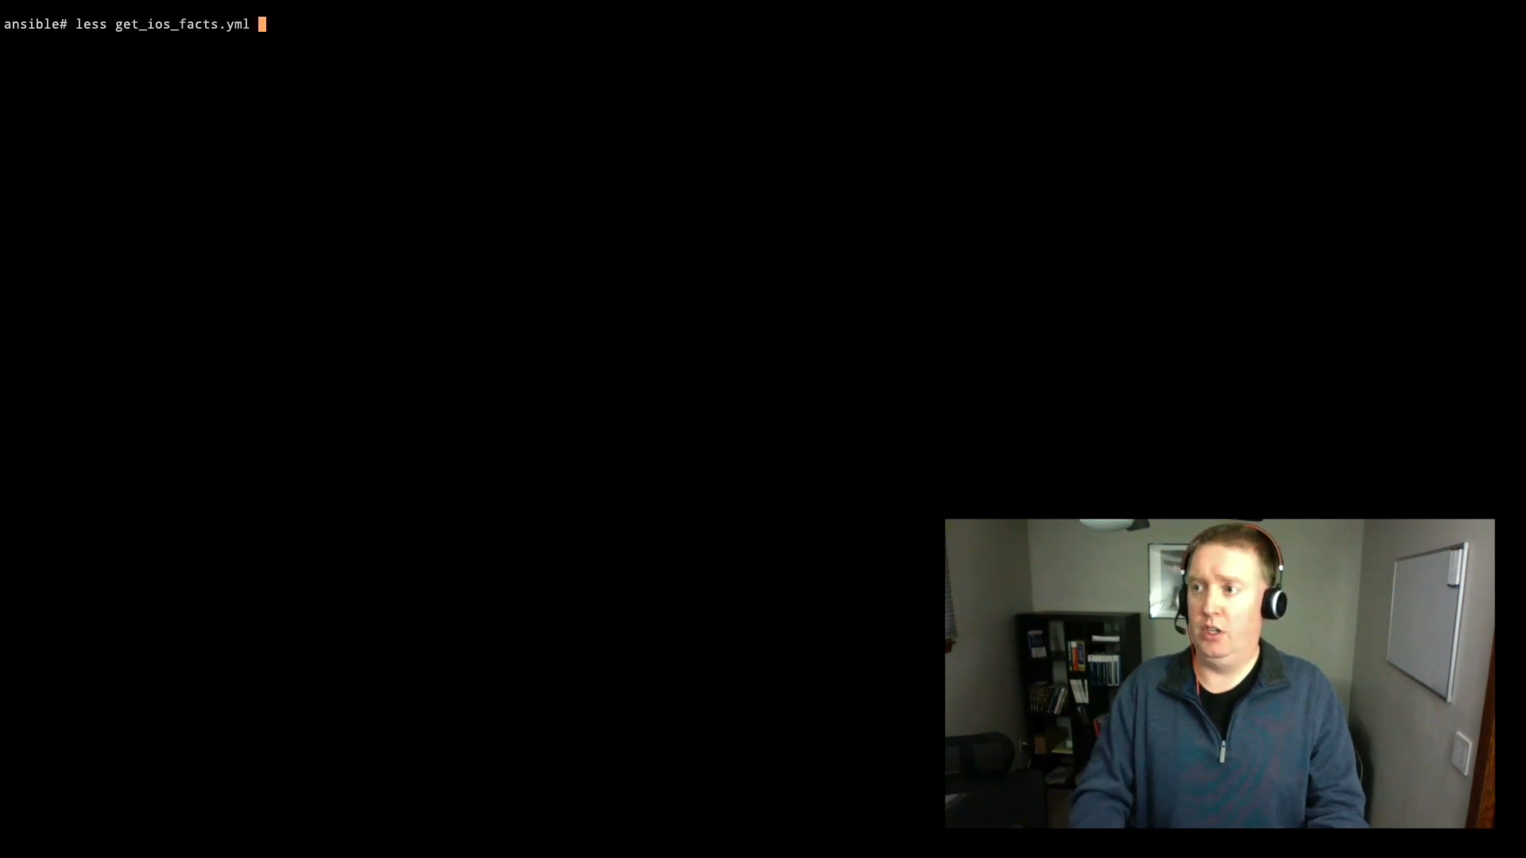
Step: View get_ios_facts.yml in less to read the IOS facts playbook
key("Enter")
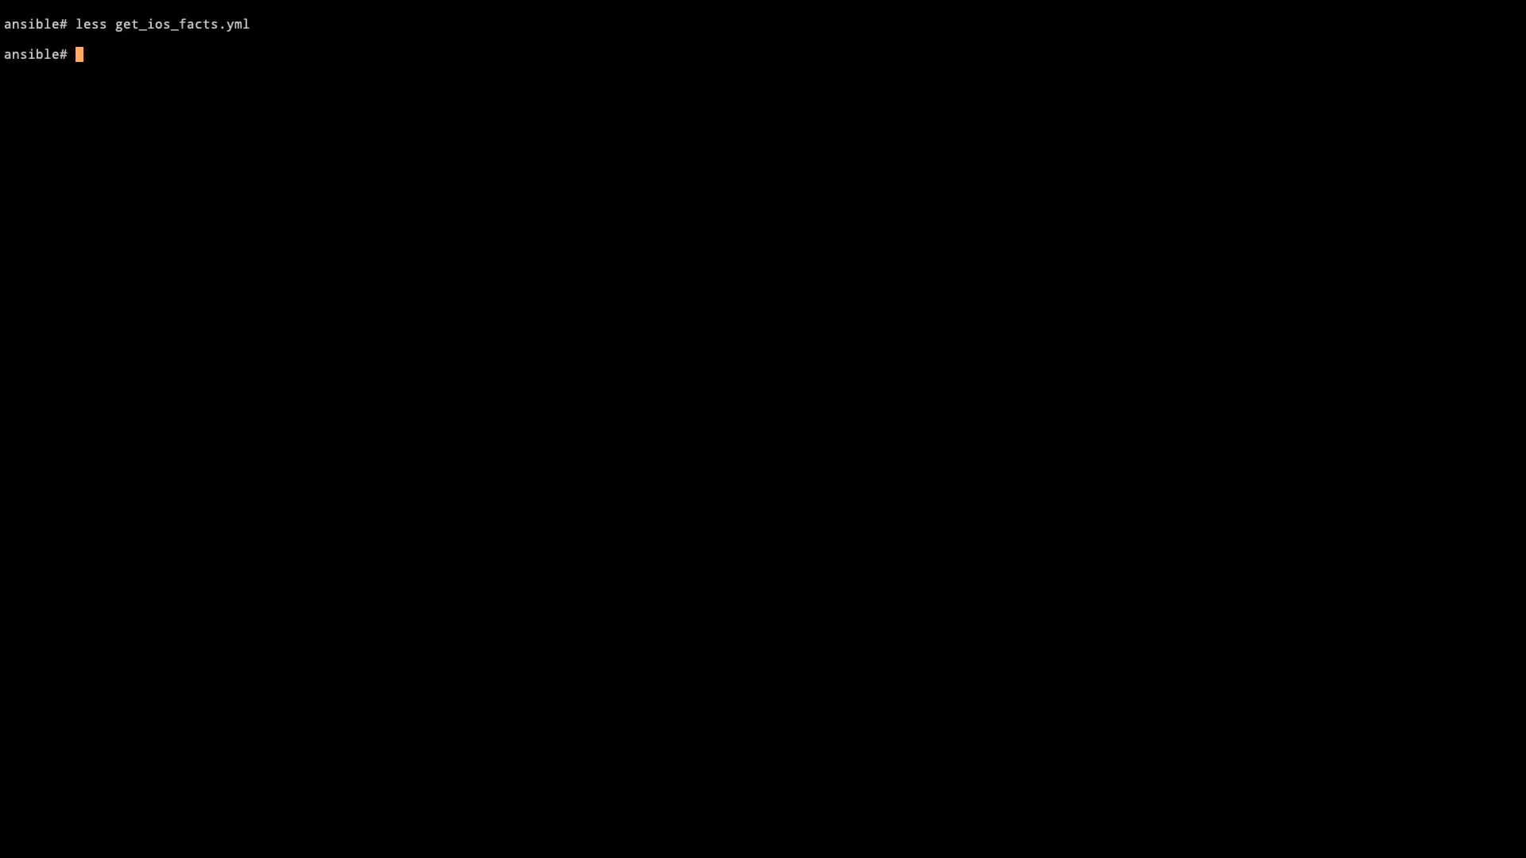
Step: Run ansible-playbook get_ios_facts.yml to print each router's gathered interface facts
type("ansible-playbook get_")
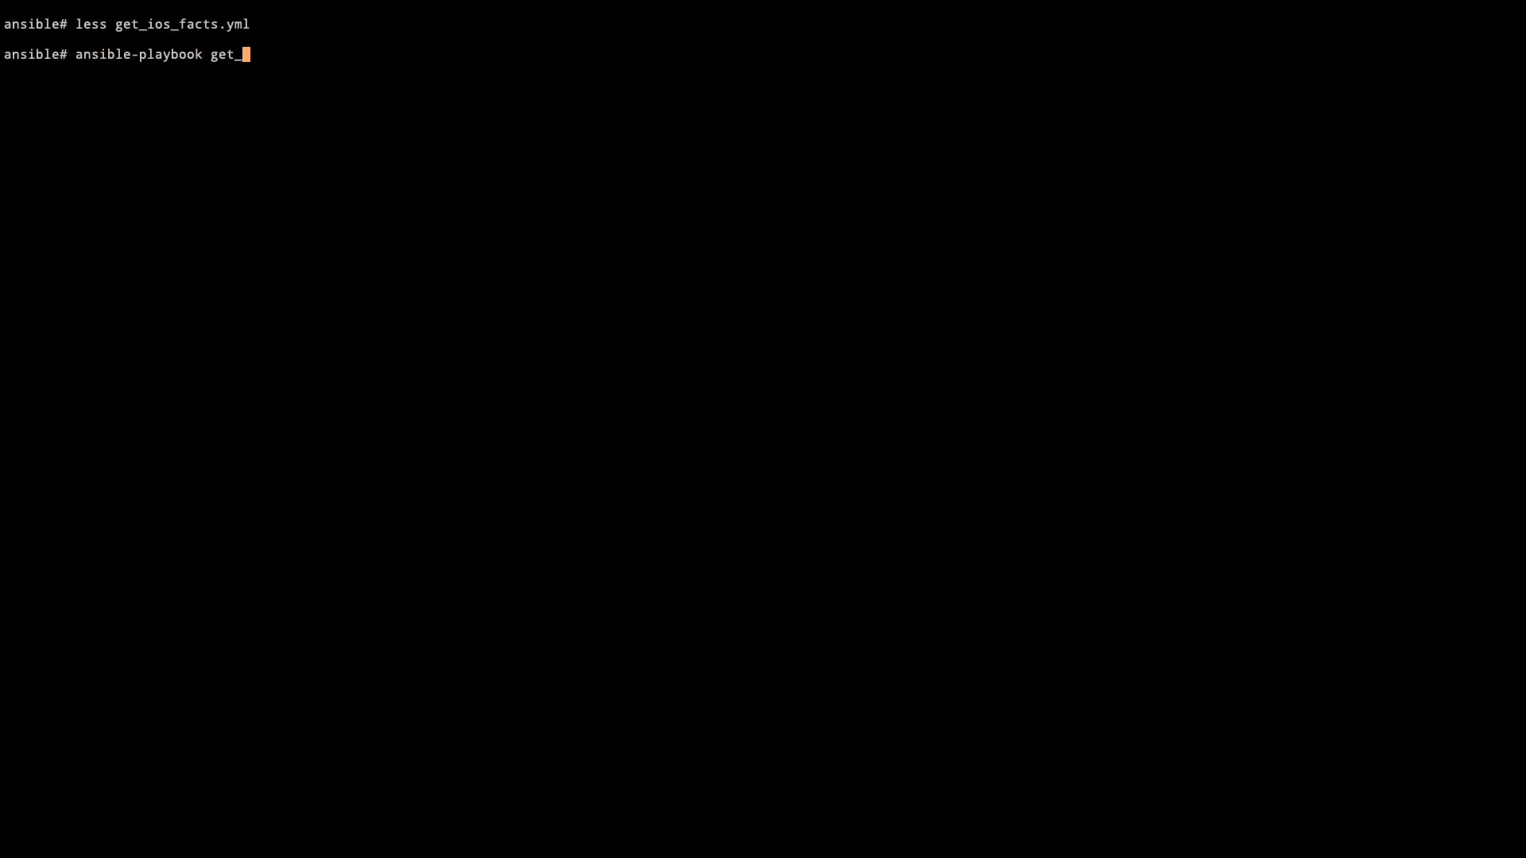
type("ios_facts.yml")
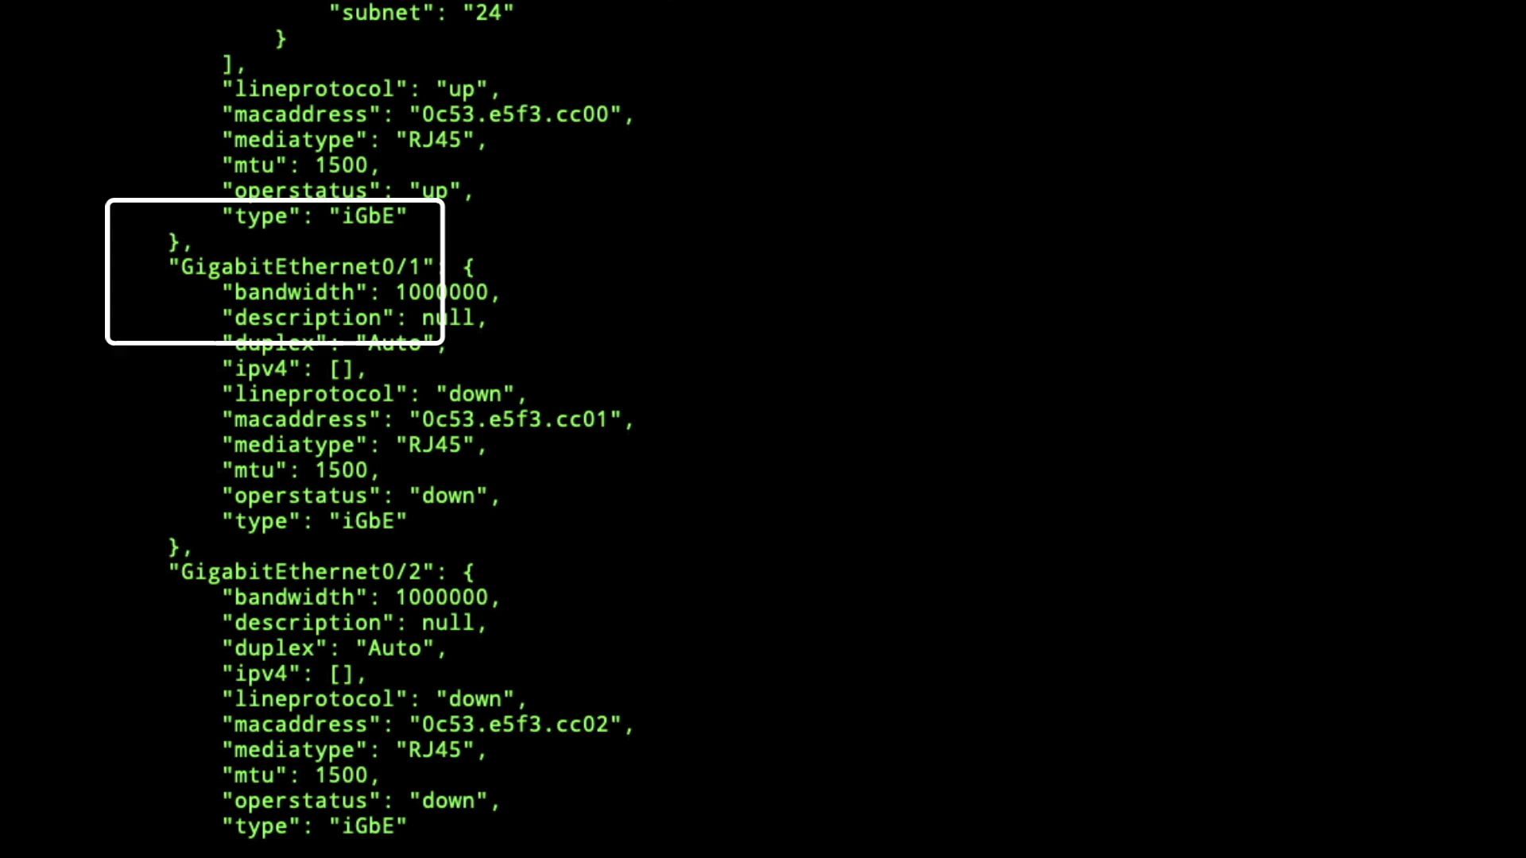
Step: Scroll through the facts and PLAY RECAP (rtr-1..4 ok=3, border-rtr01 failed), then advance to the Summary slide
scroll("down", 3)
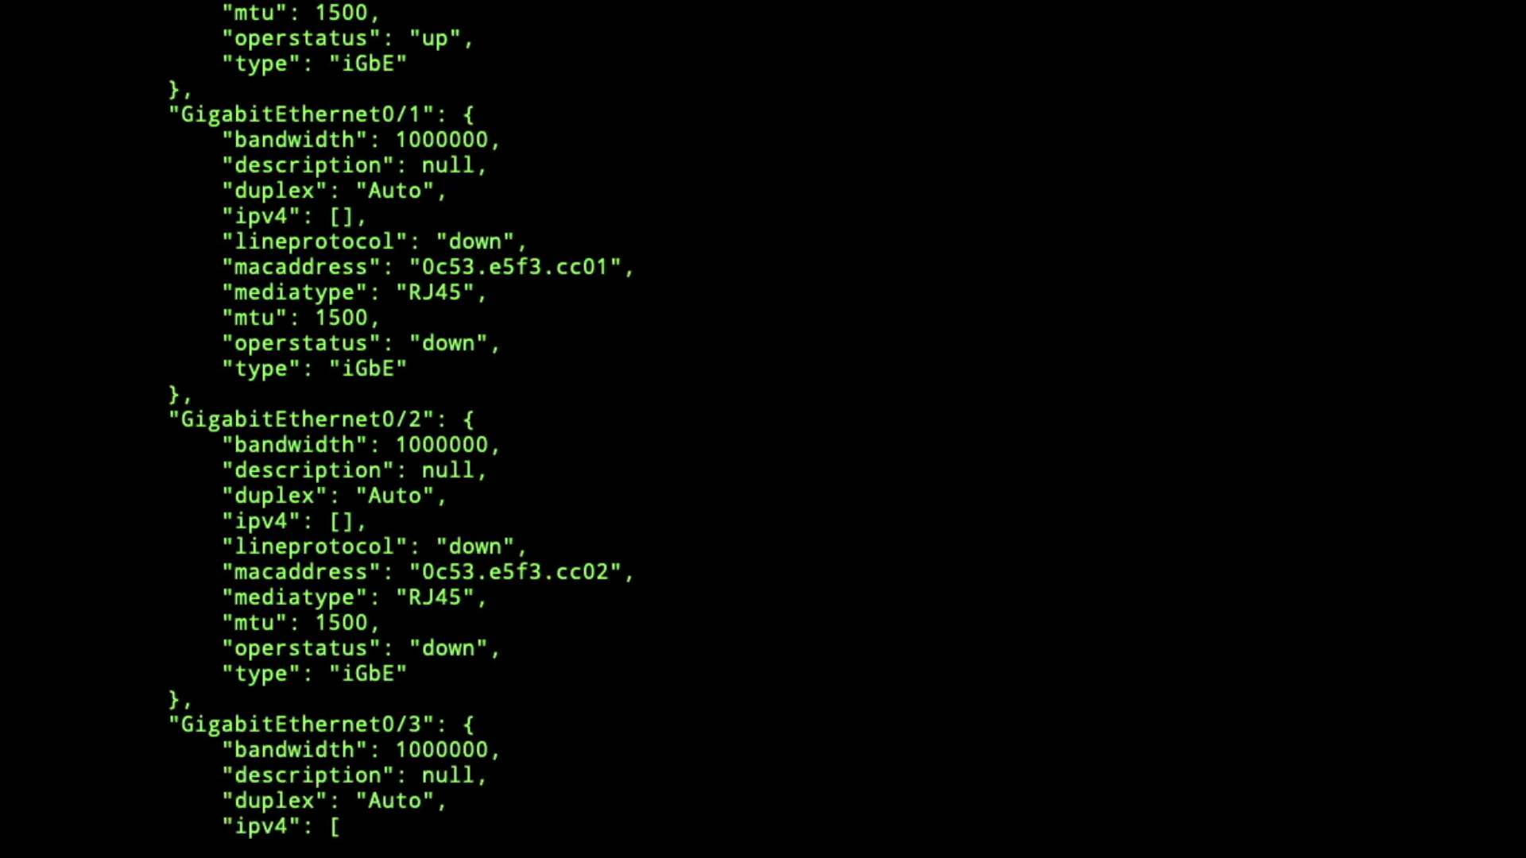
scroll("down", 3)
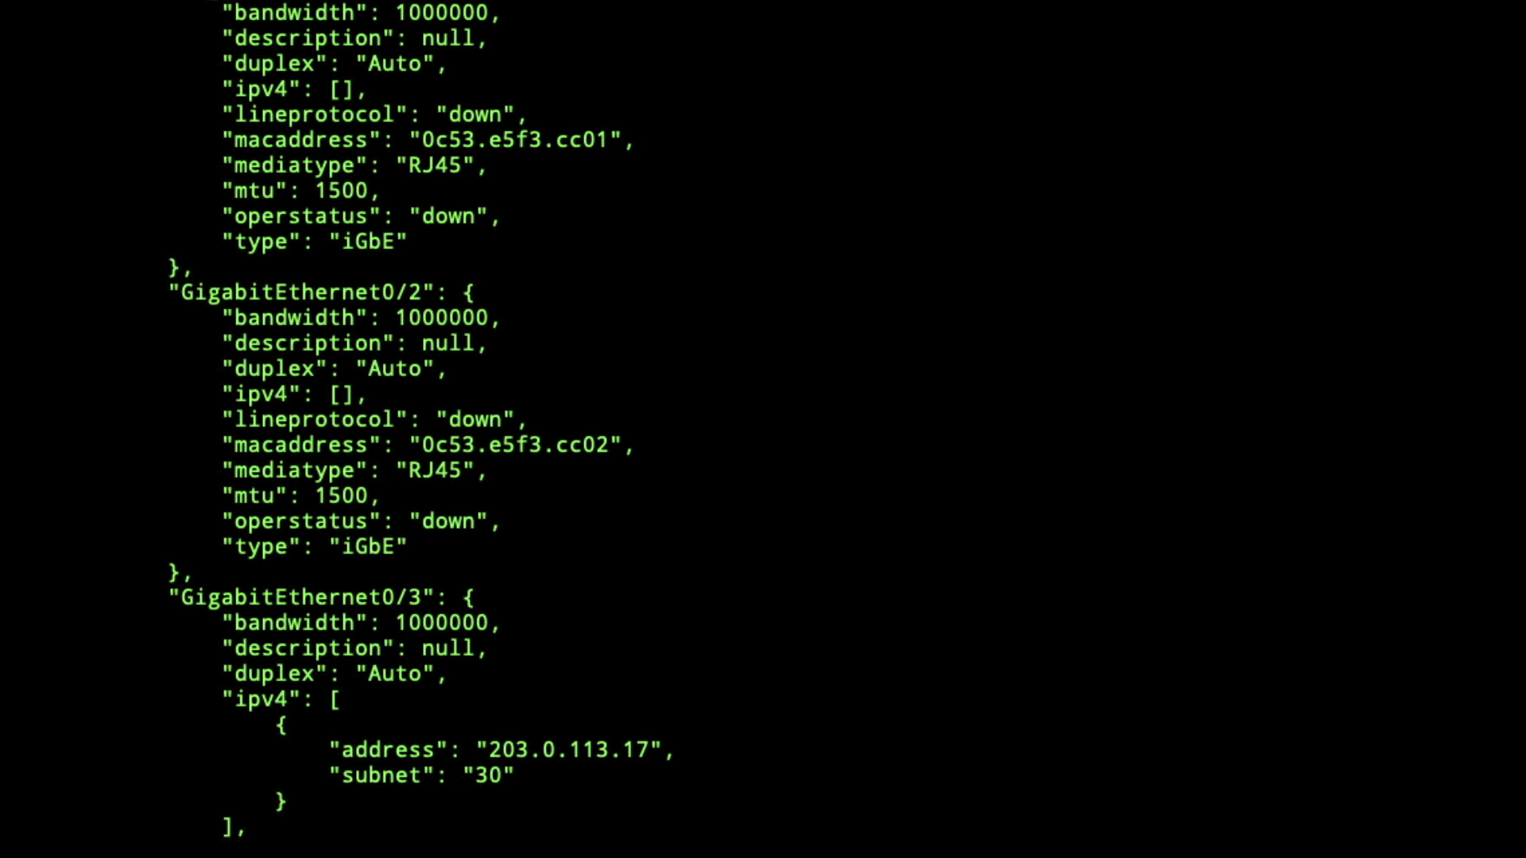
scroll("down", 3)
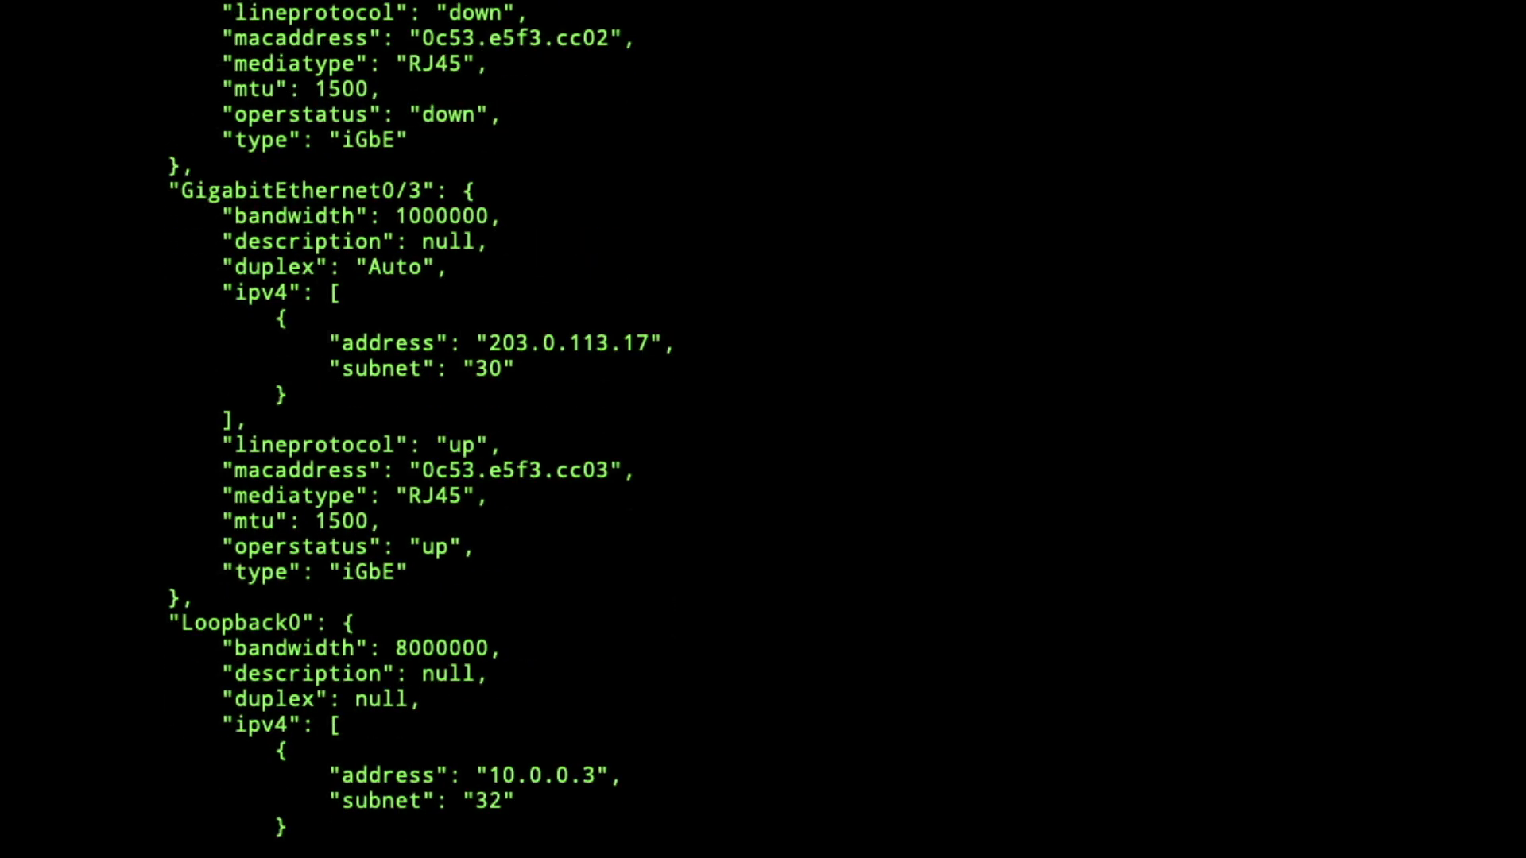
scroll("down", 3)
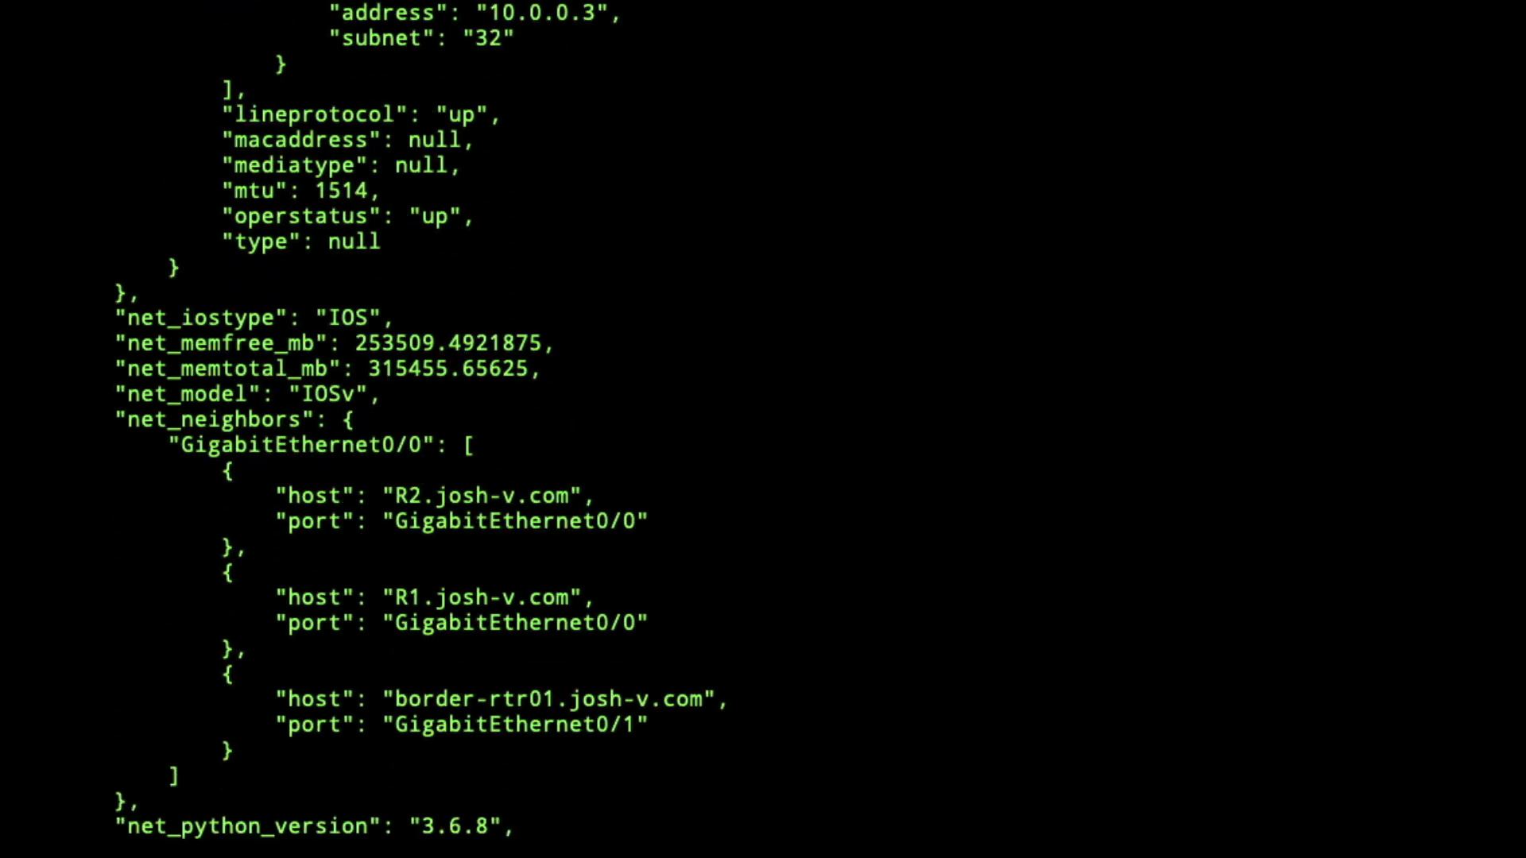
scroll("down", 3)
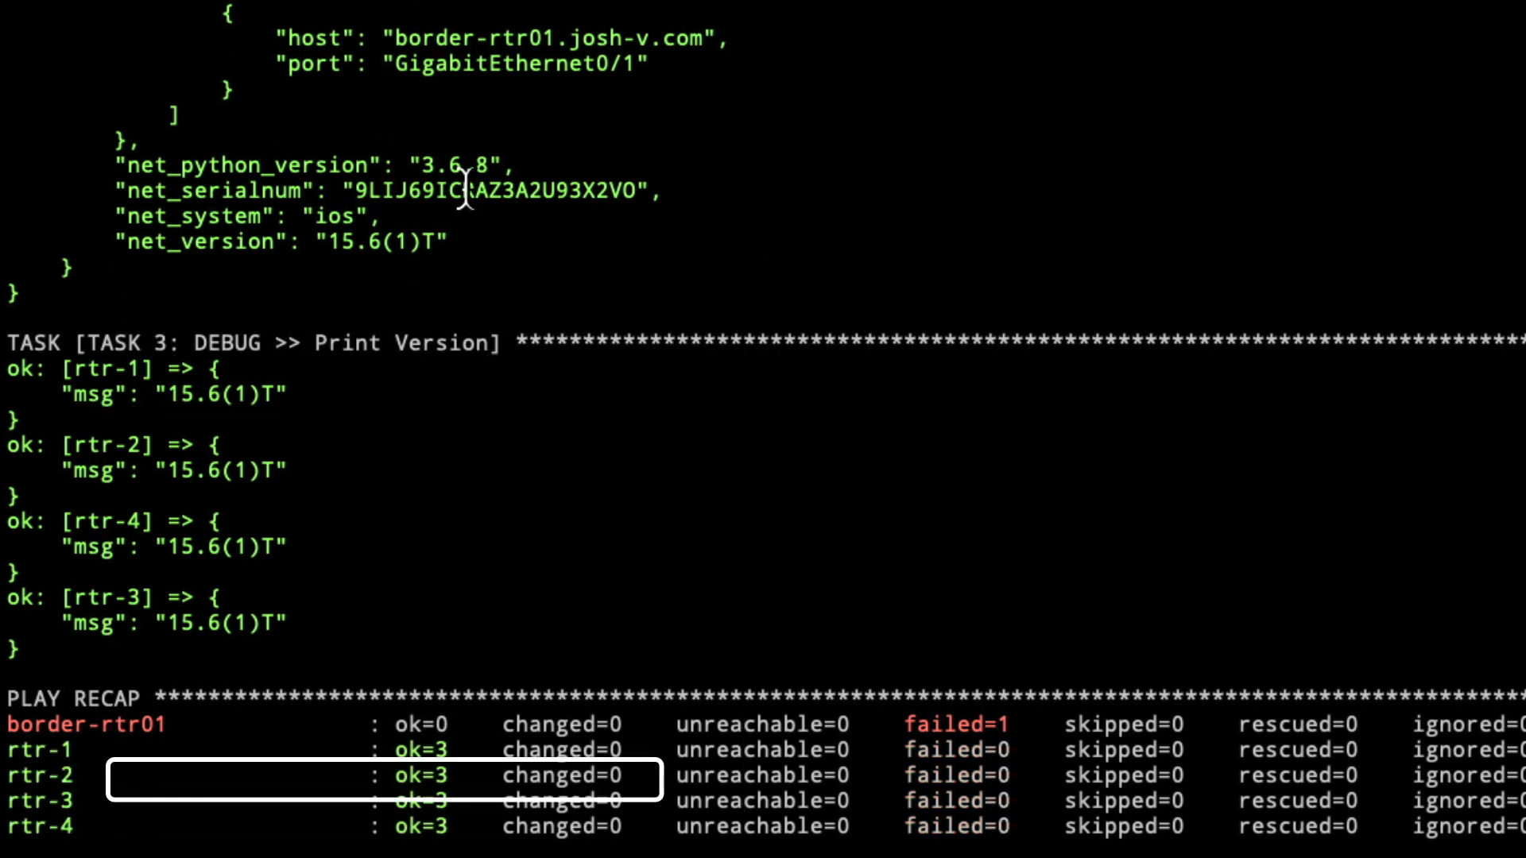
scroll("down", 3)
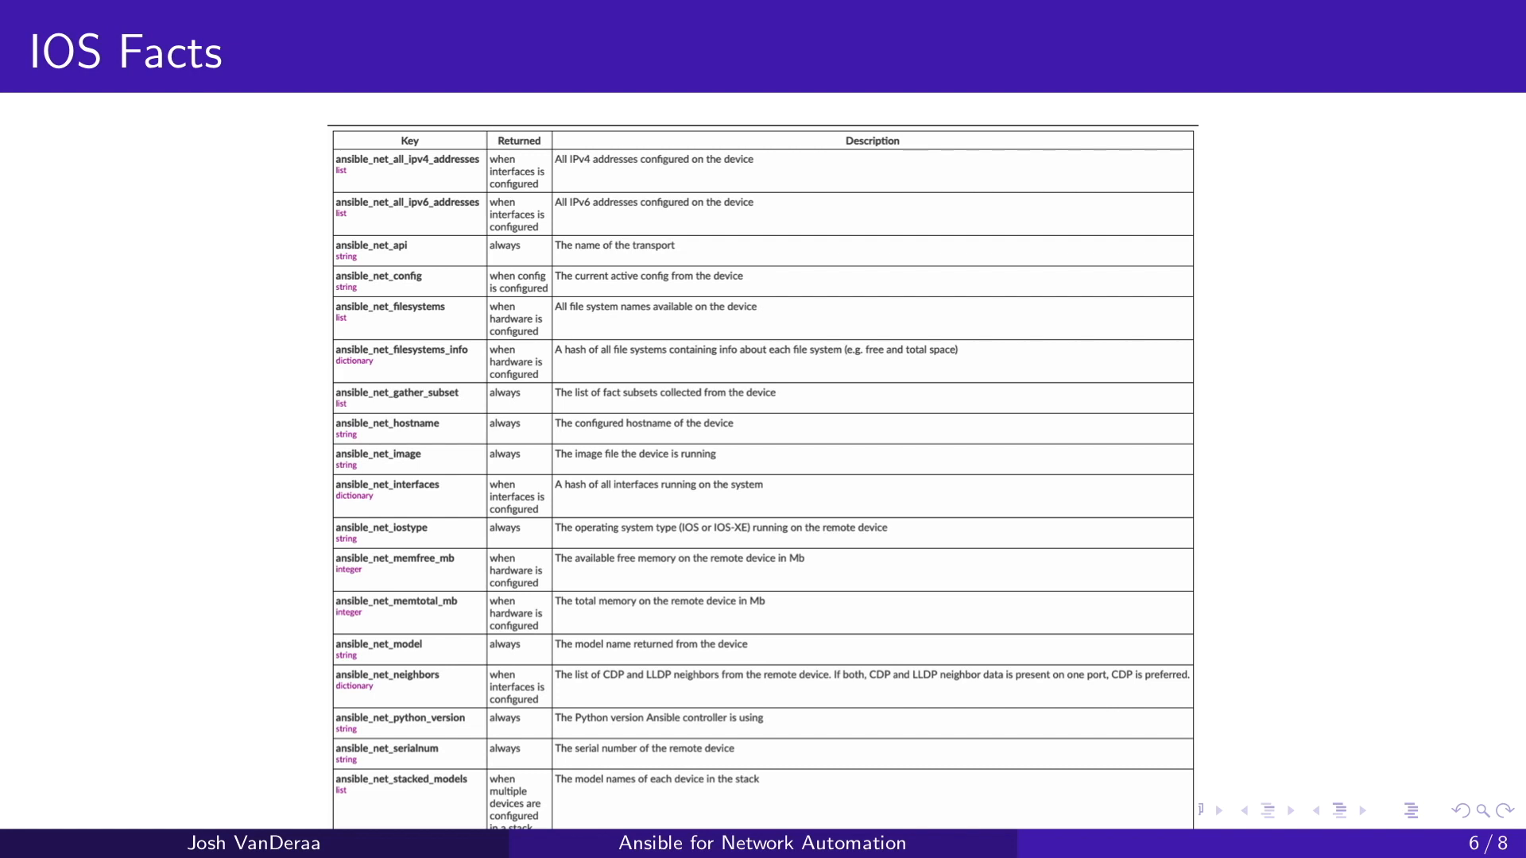
key("Right")
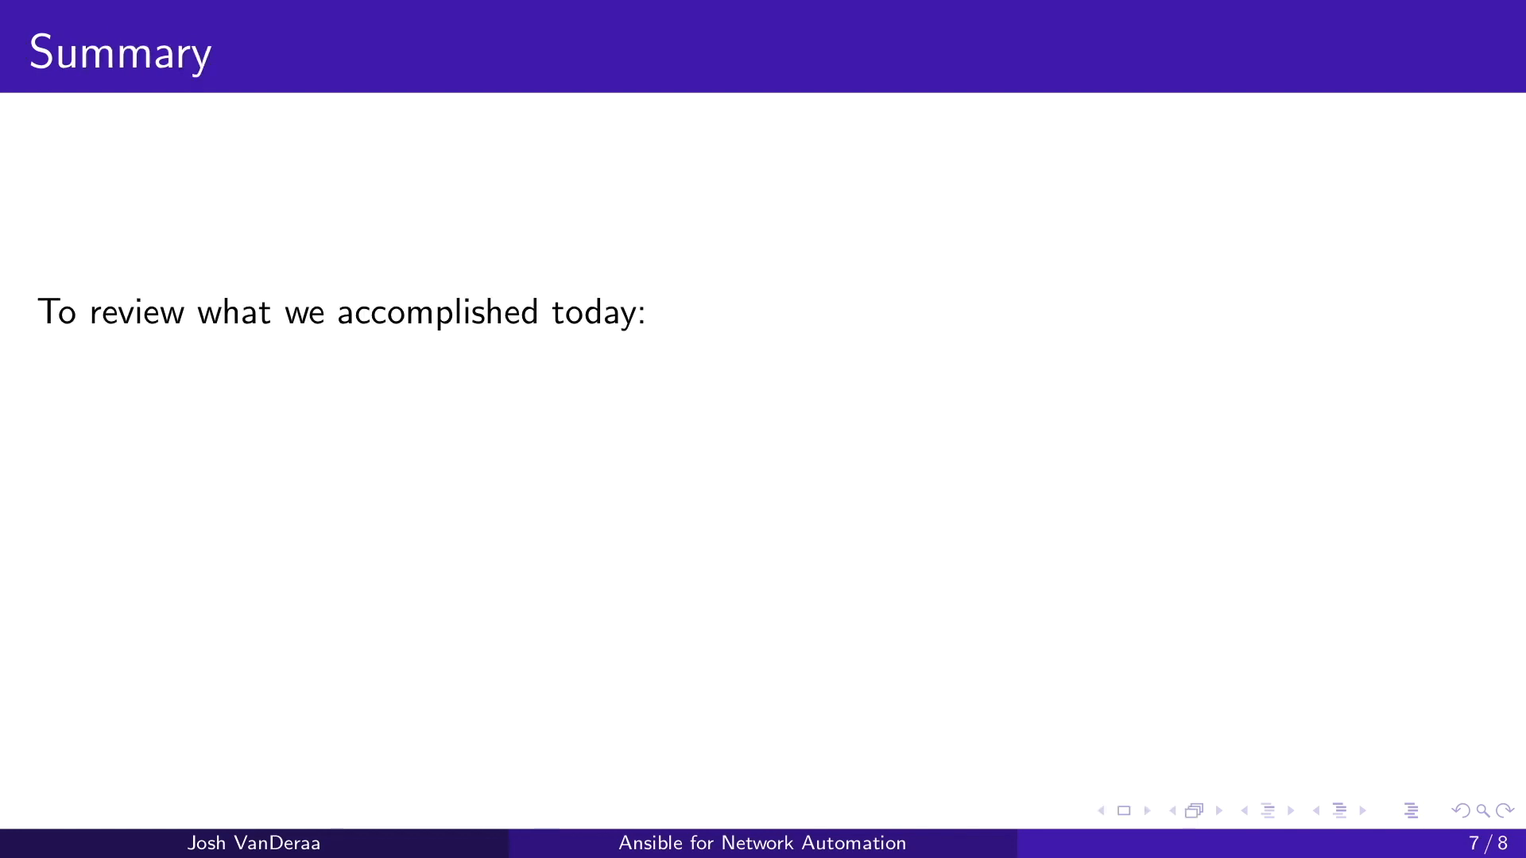